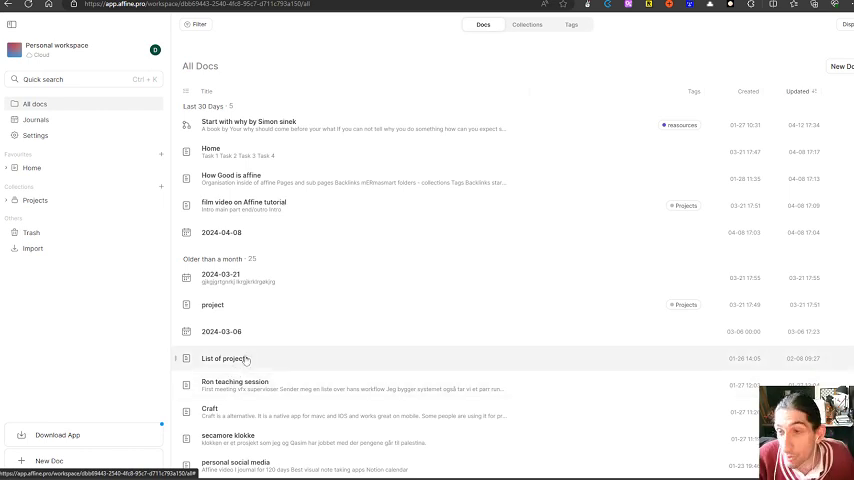
mouse_move(264, 348)
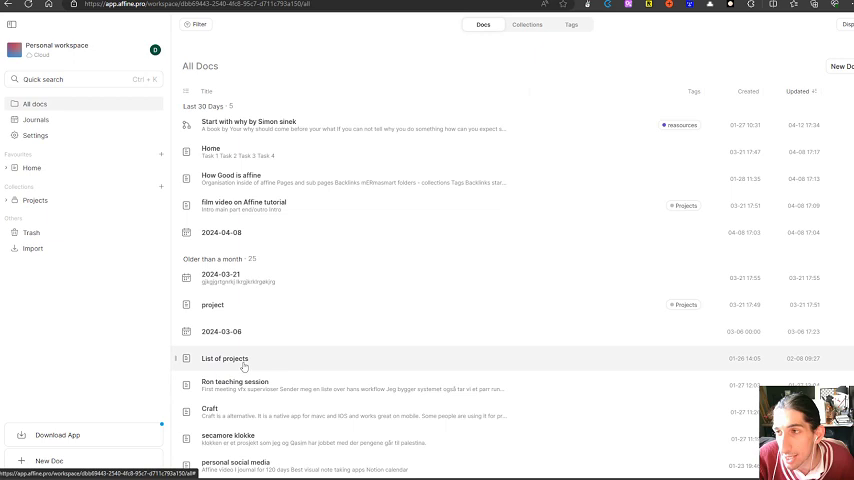
mouse_move(400, 356)
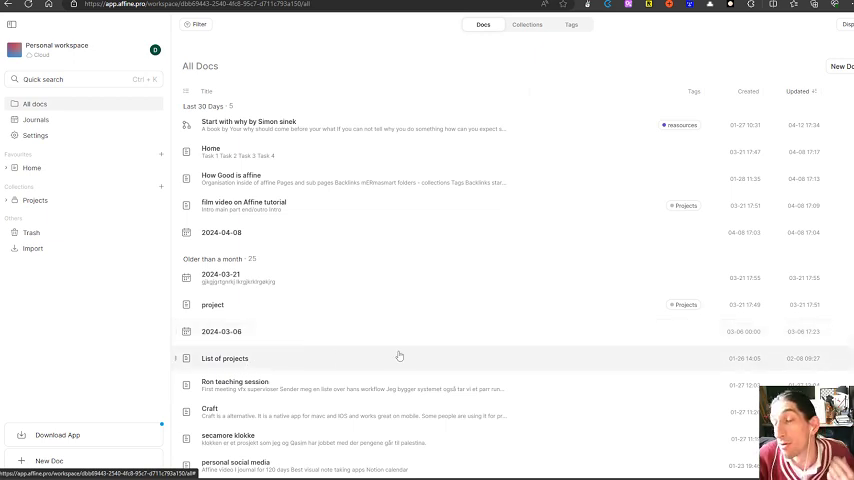
mouse_move(462, 348)
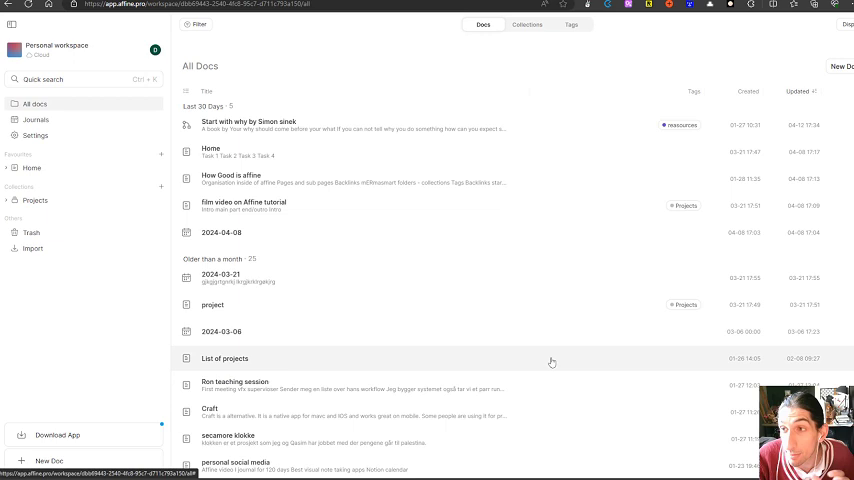
mouse_move(632, 352)
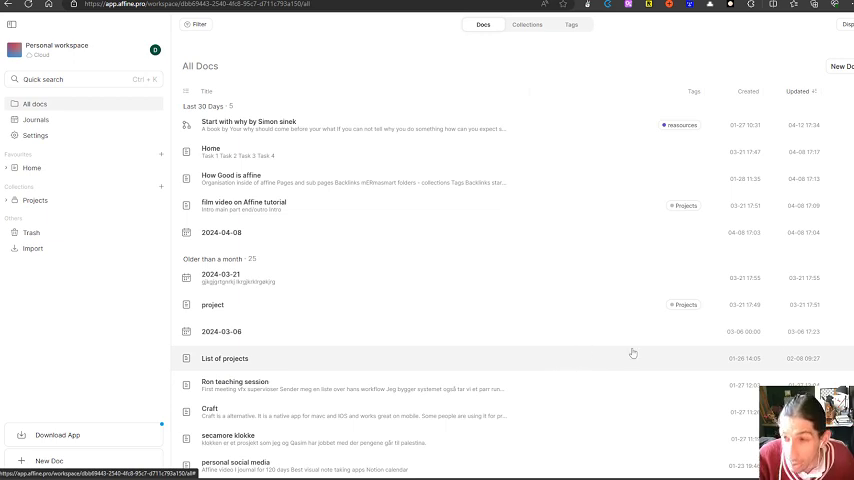
mouse_move(578, 240)
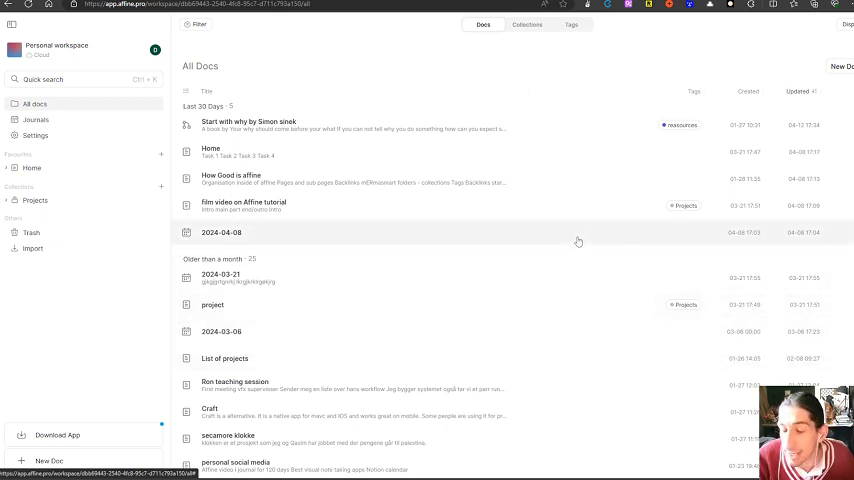
mouse_move(584, 260)
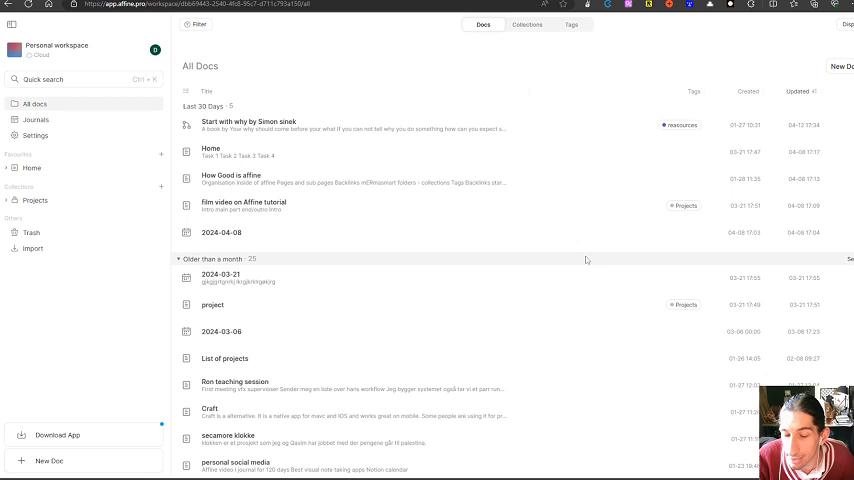
mouse_move(600, 268)
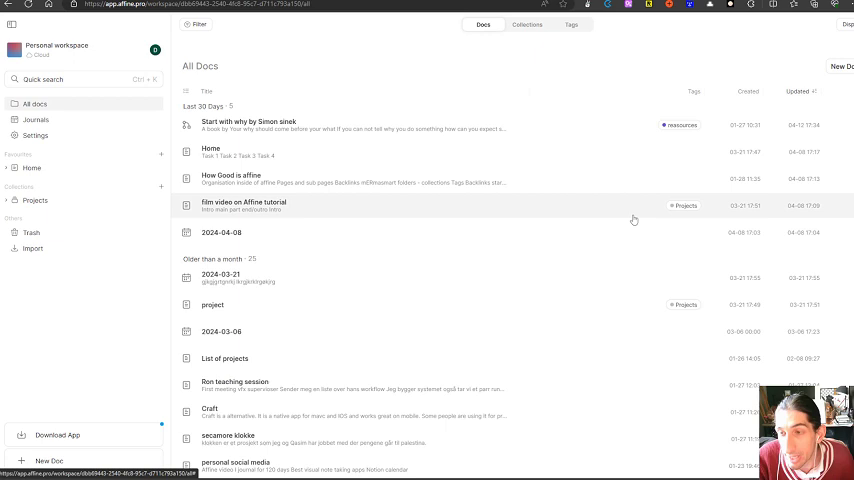
mouse_move(128, 156)
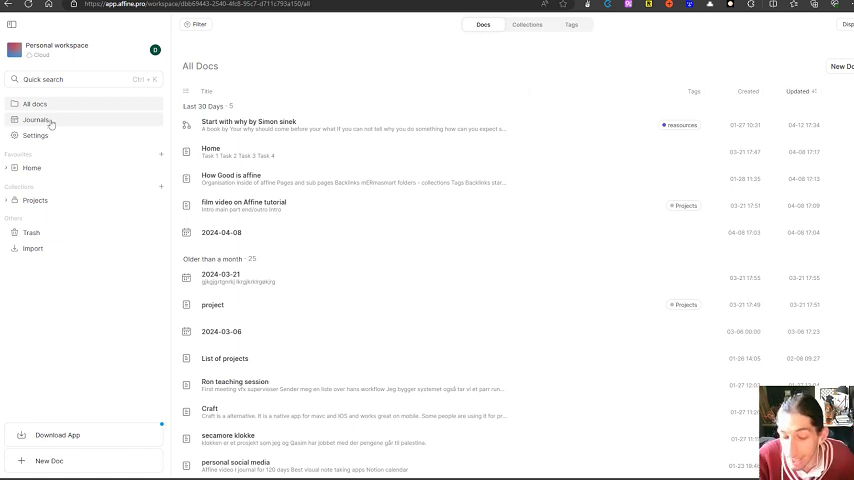
- Browse today's journal, the Home to-do page and the Projects collection, then land on the reasources doc
left_click(36, 120)
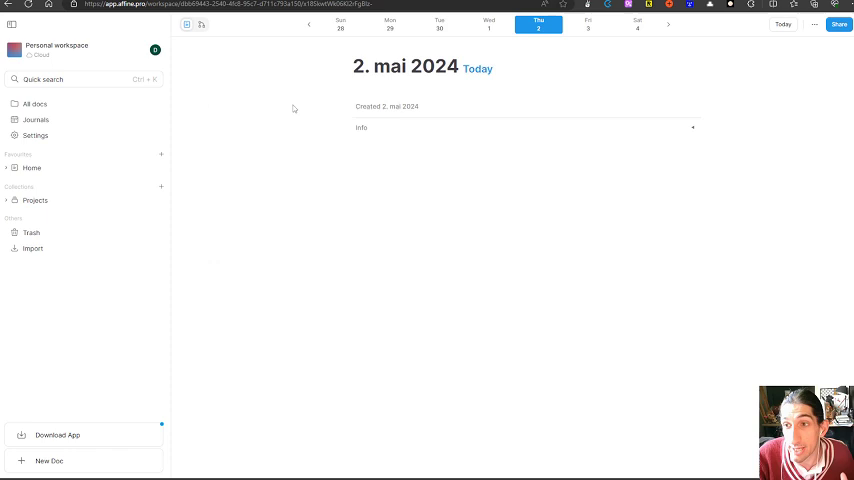
left_click(32, 168)
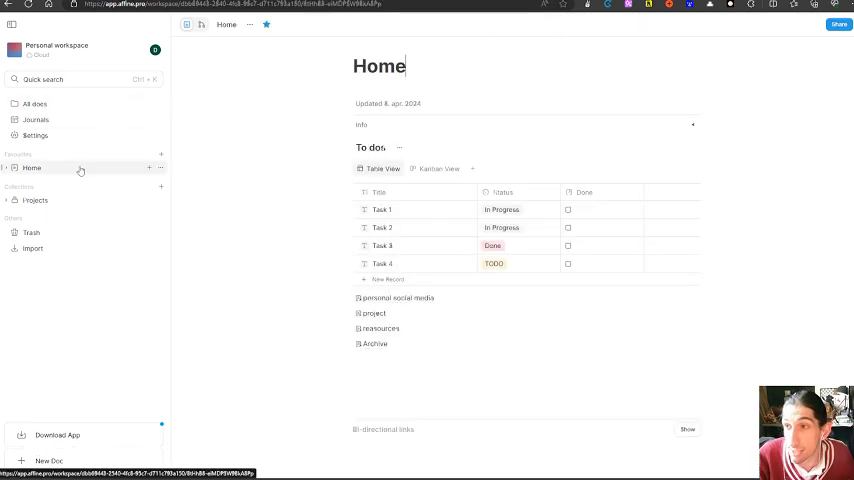
mouse_move(108, 184)
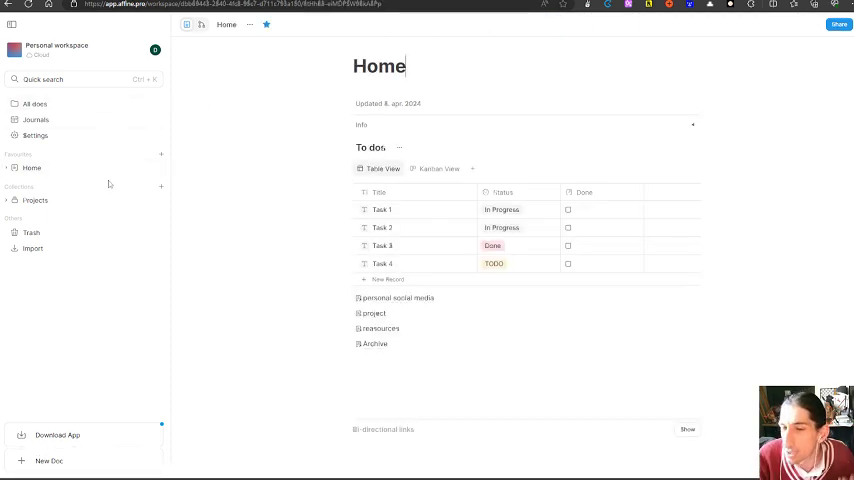
mouse_move(184, 174)
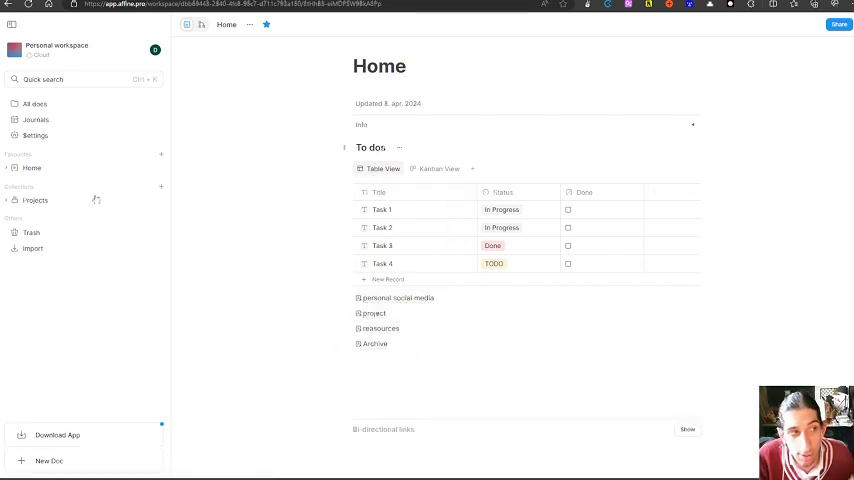
left_click(36, 200)
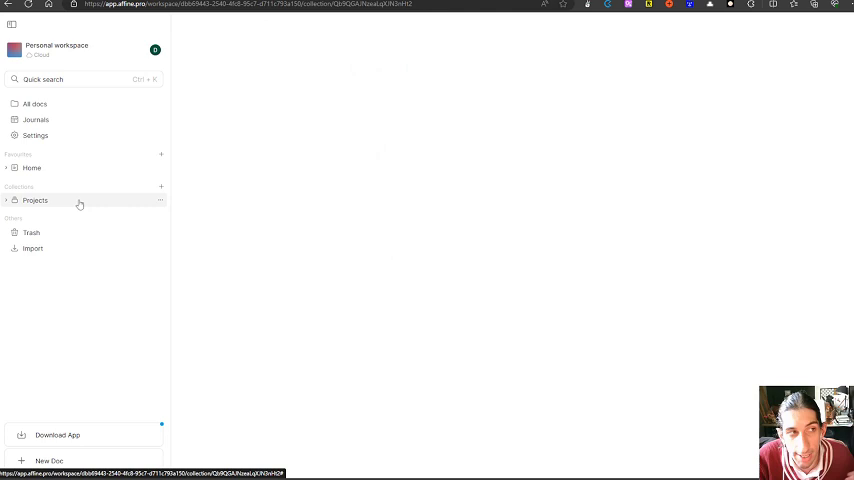
left_click(36, 200)
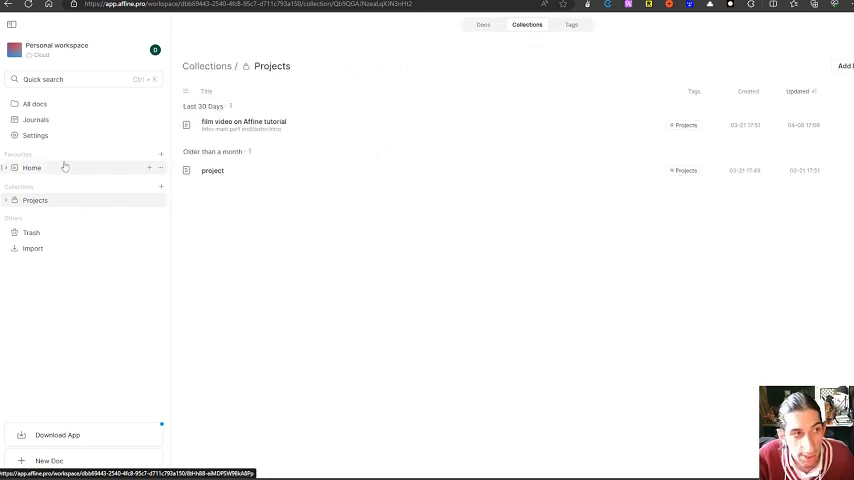
left_click(32, 168)
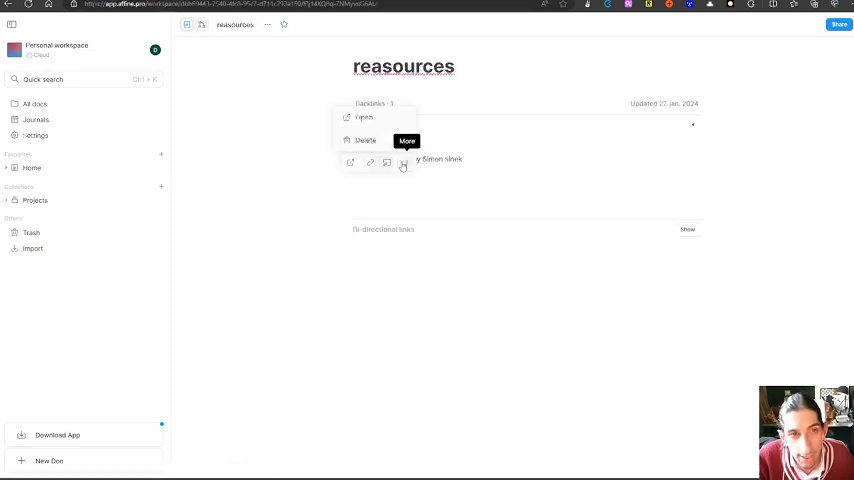
- Open 'Start with why by Simon sinek', switch between page and edgeless modes, and select the Untitled table card
left_click(364, 116)
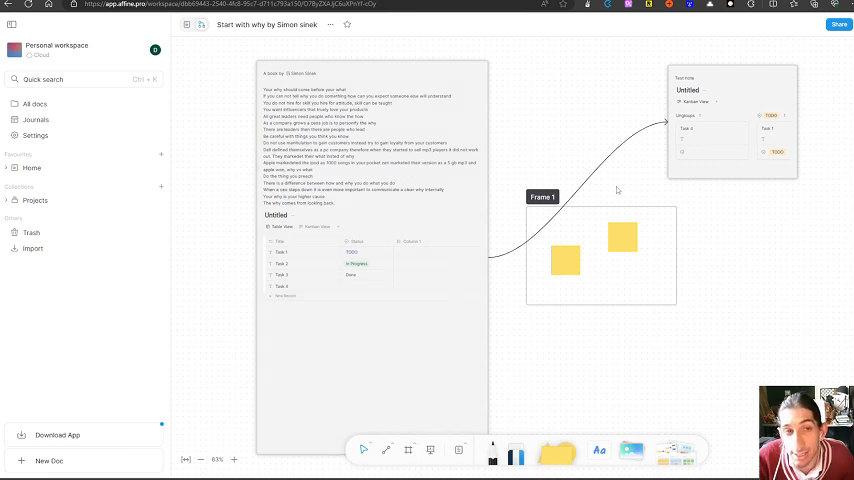
left_click(188, 24)
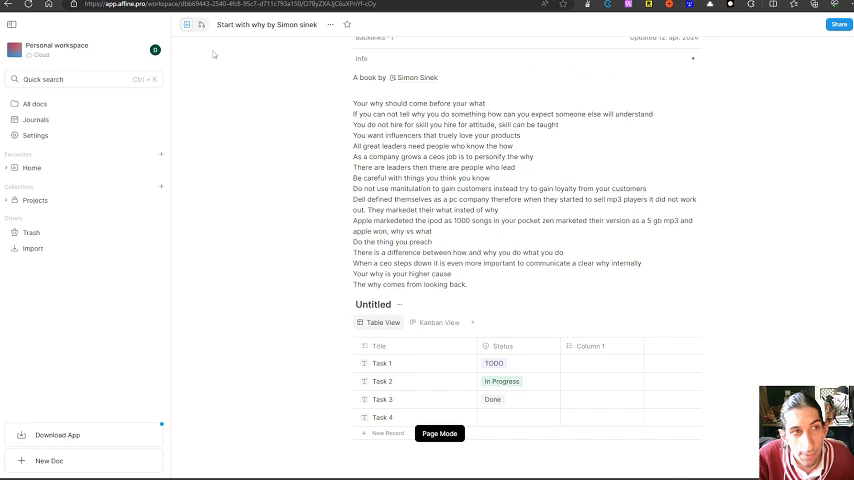
left_click(200, 24)
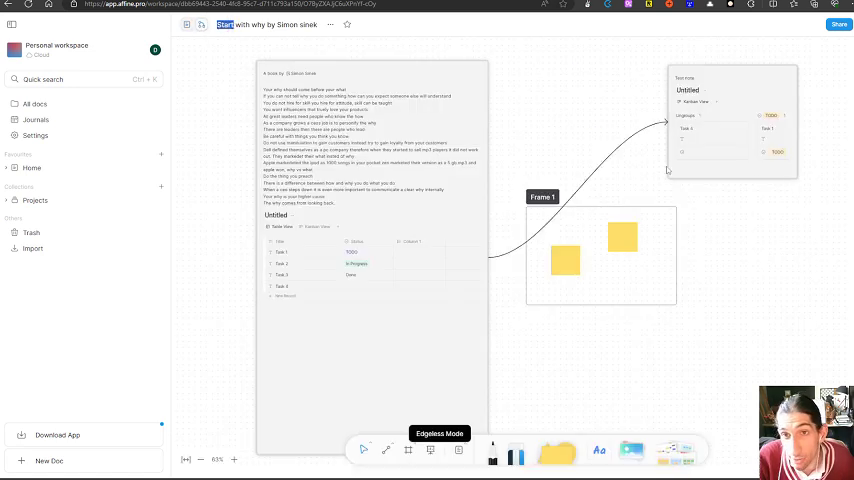
left_click(732, 126)
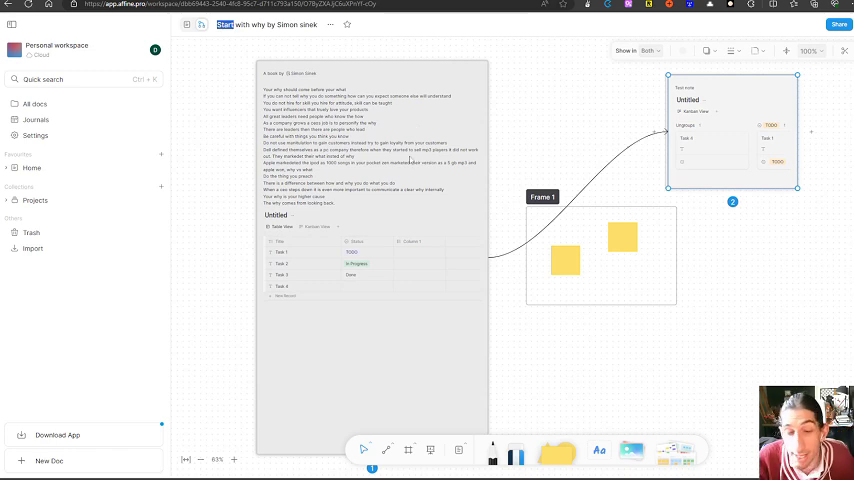
mouse_move(368, 124)
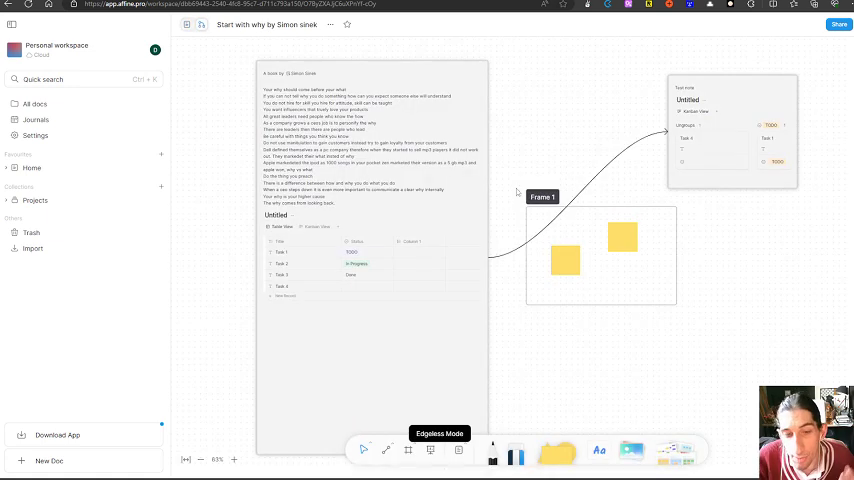
mouse_move(474, 224)
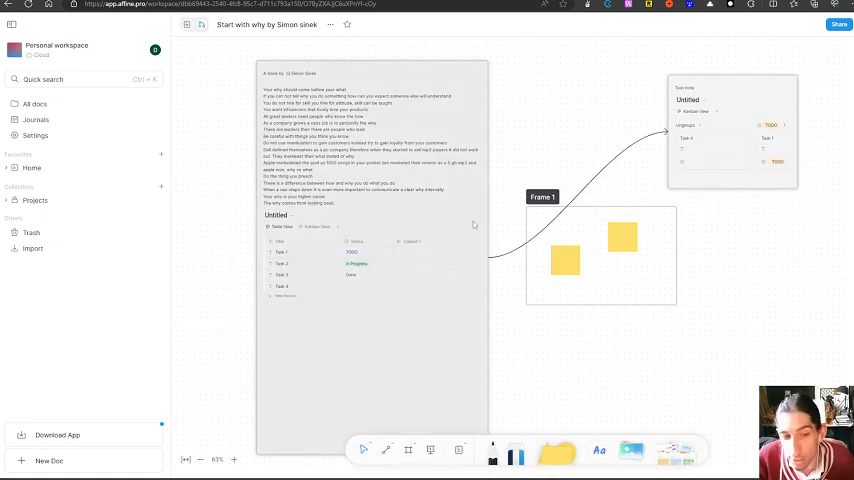
mouse_move(448, 256)
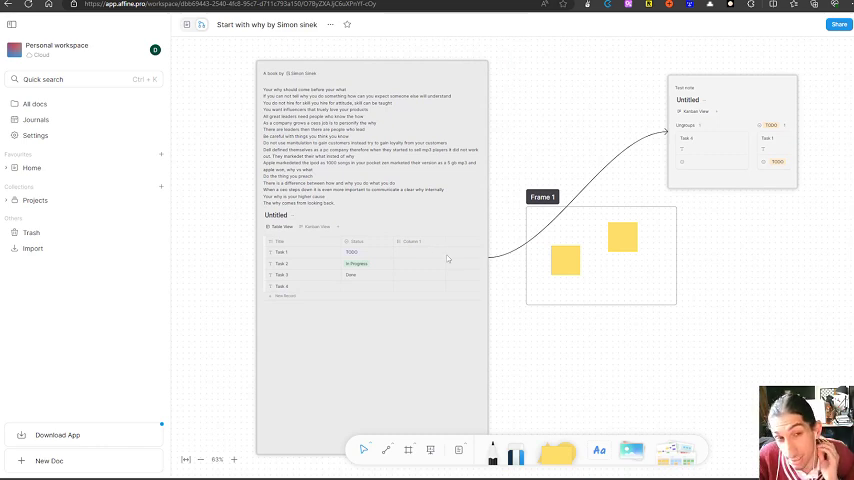
mouse_move(592, 168)
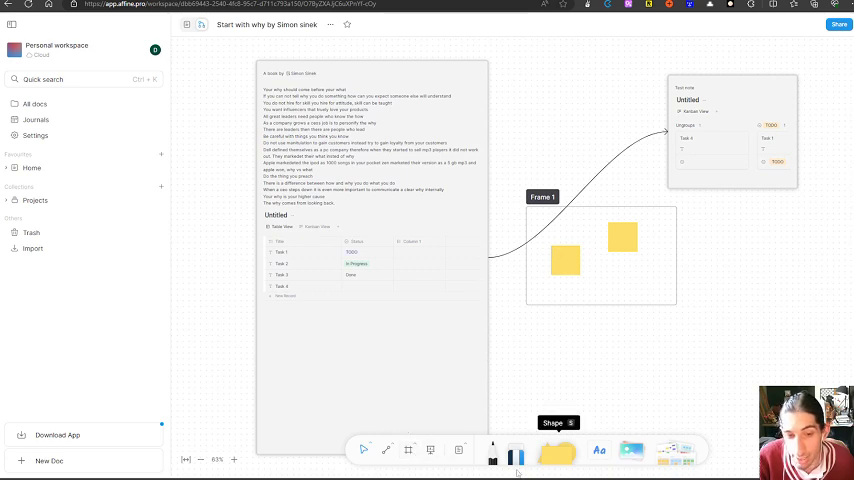
mouse_move(632, 452)
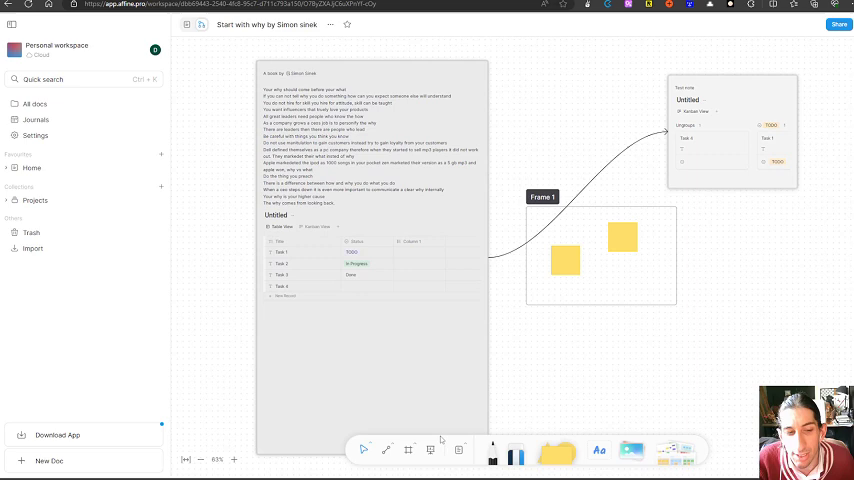
mouse_move(430, 450)
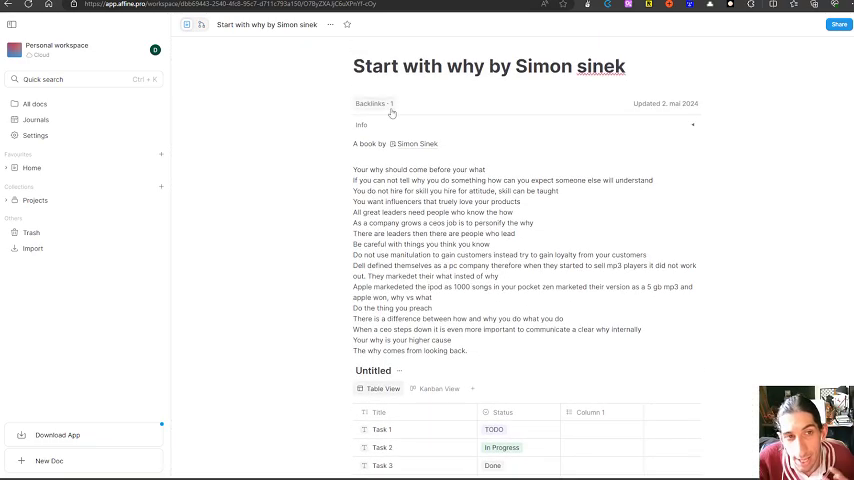
- Scroll to the Untitled task table, preview it as a kanban board, and return it to table layout
scroll("down", 3)
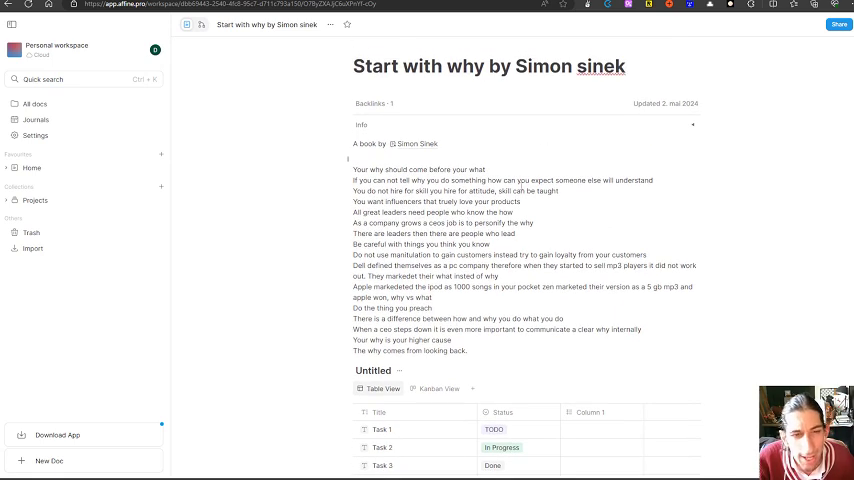
scroll("down", 3)
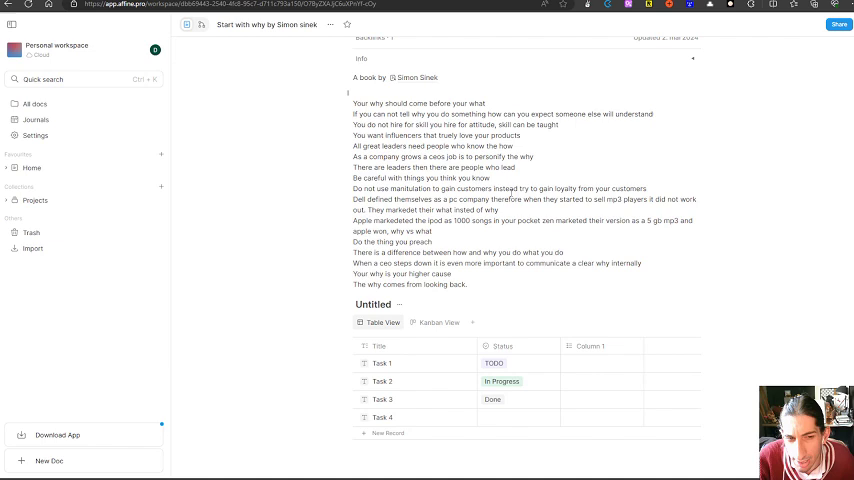
left_click(436, 322)
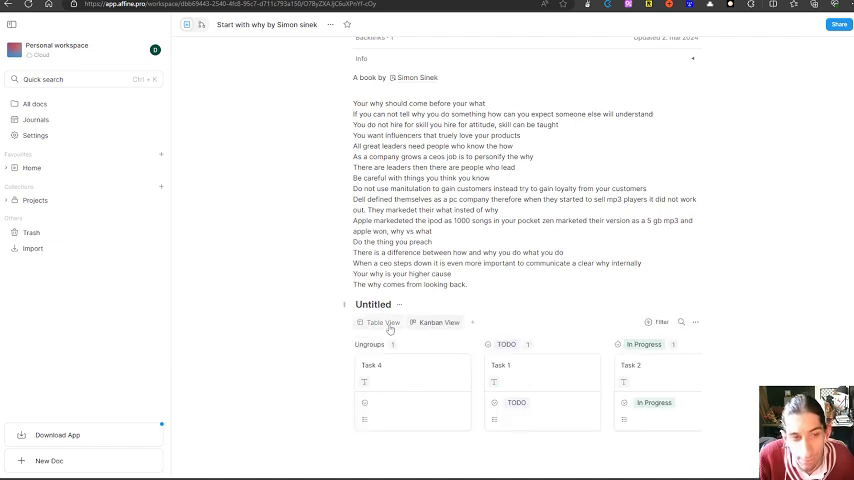
left_click(380, 322)
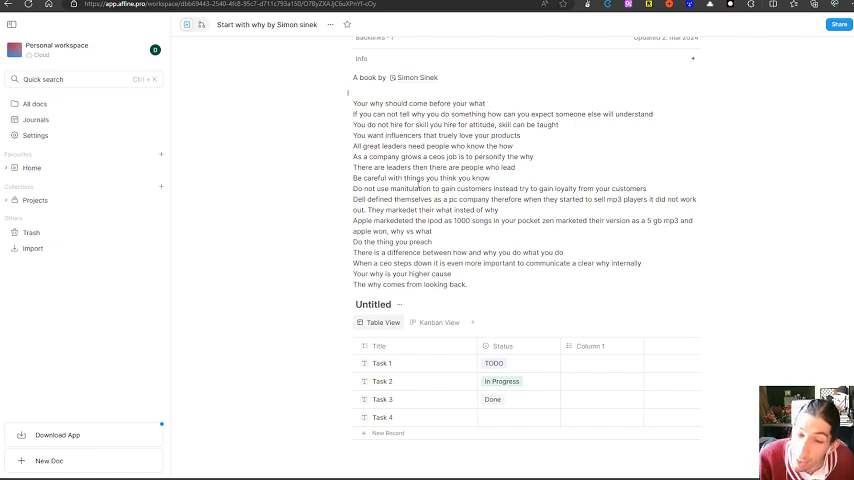
scroll("down", 3)
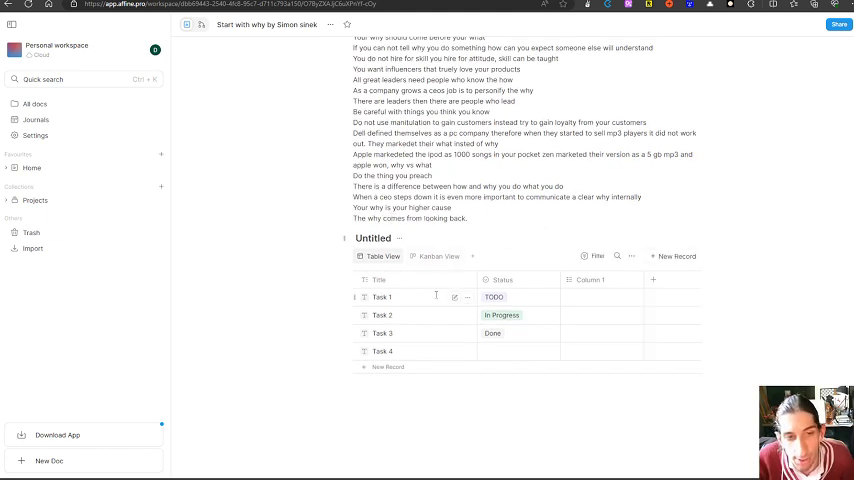
mouse_move(460, 304)
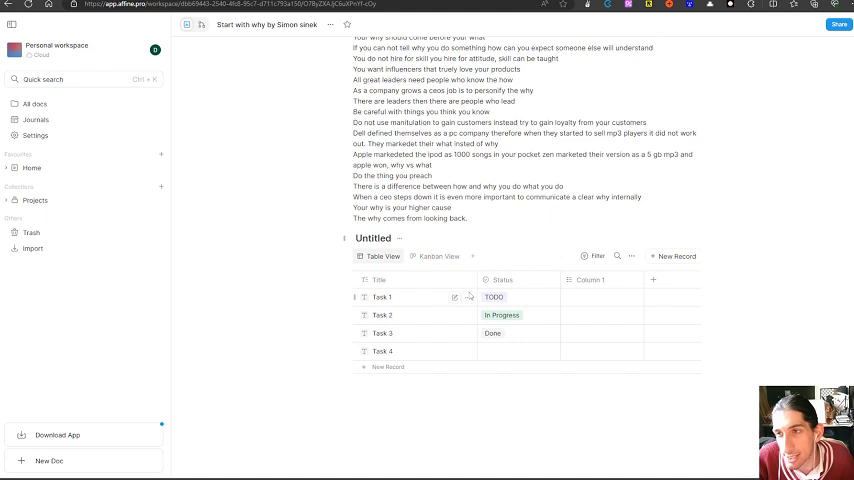
scroll("up", 3)
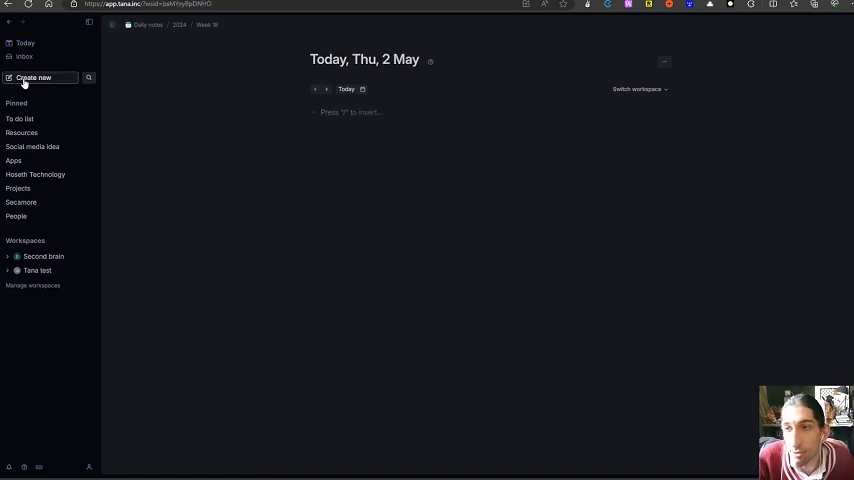
- Mark 'Take out the trash' as Done in the To do list, clean finished tasks, and return to today's note
left_click(20, 120)
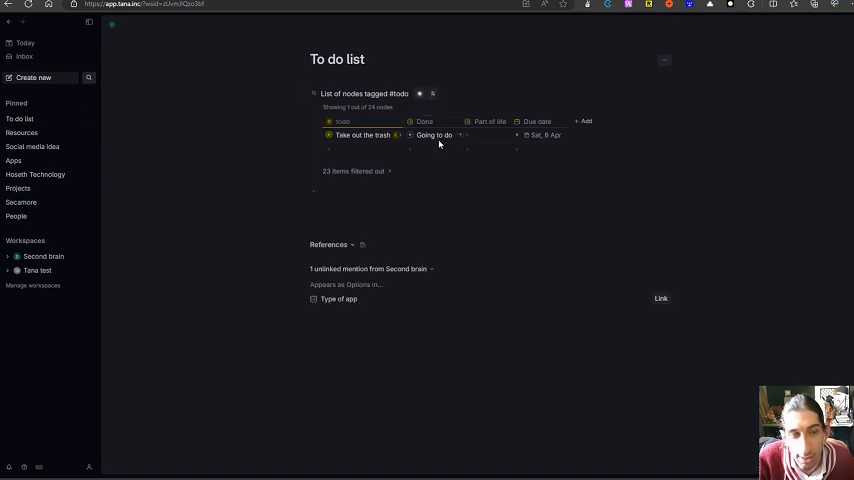
left_click(434, 136)
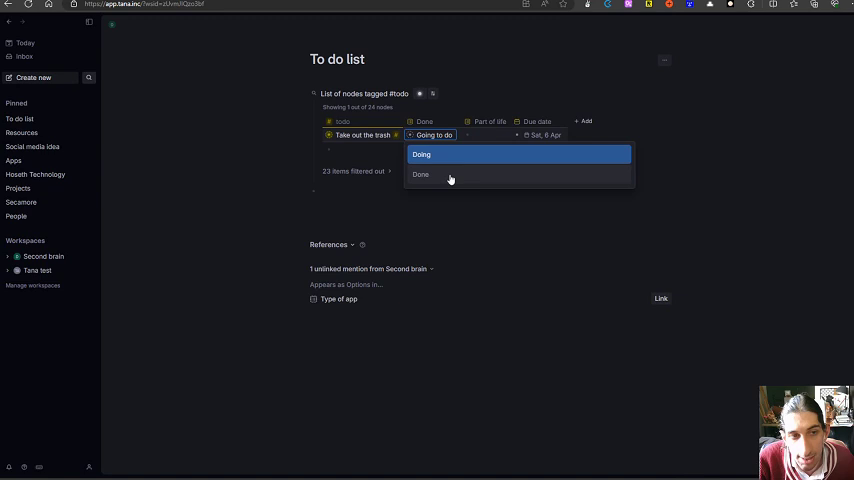
left_click(420, 174)
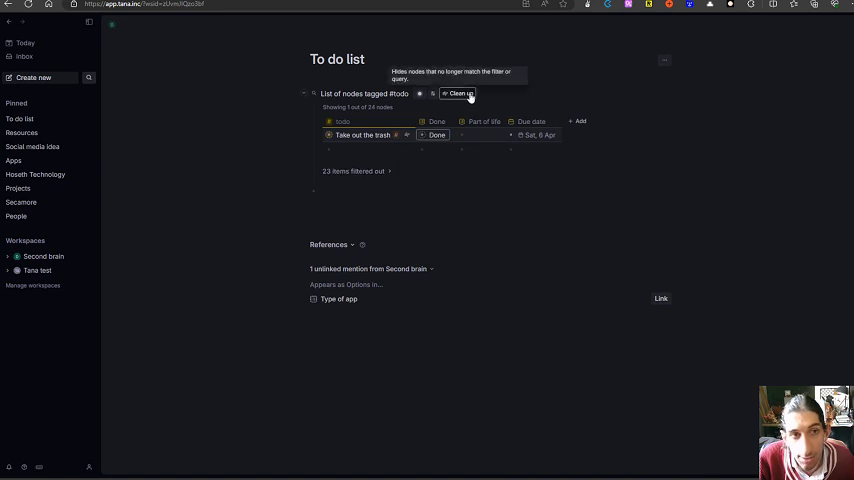
left_click(458, 92)
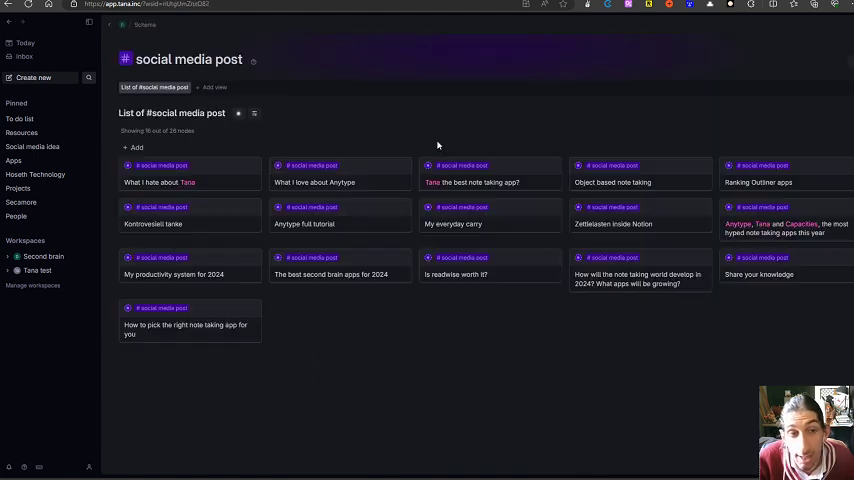
mouse_move(236, 174)
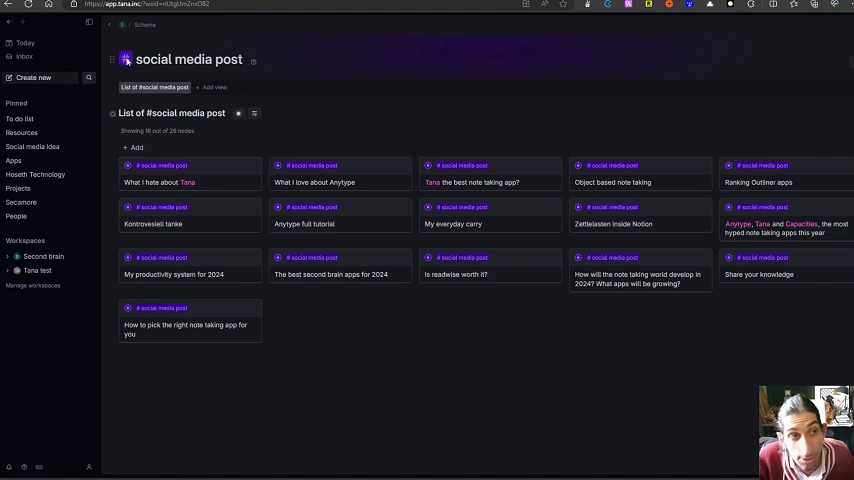
left_click(24, 42)
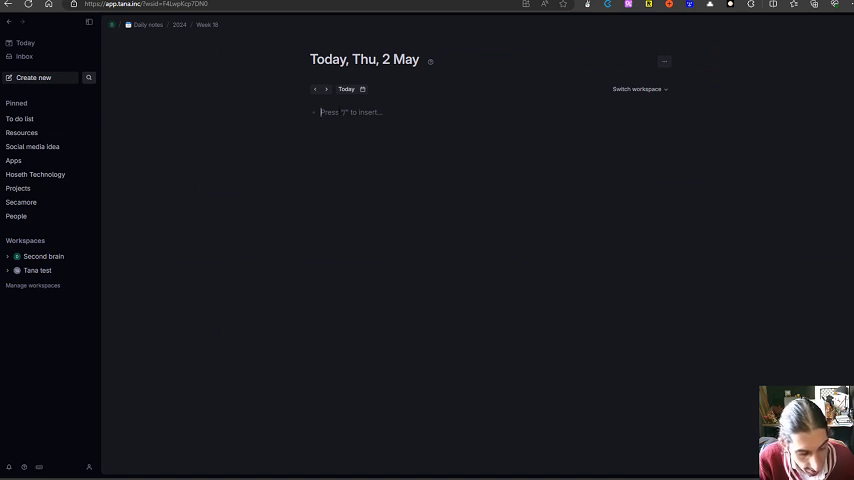
- Add 'Note taking app video #social media post' to today's 2 May daily note
type("Note taking")
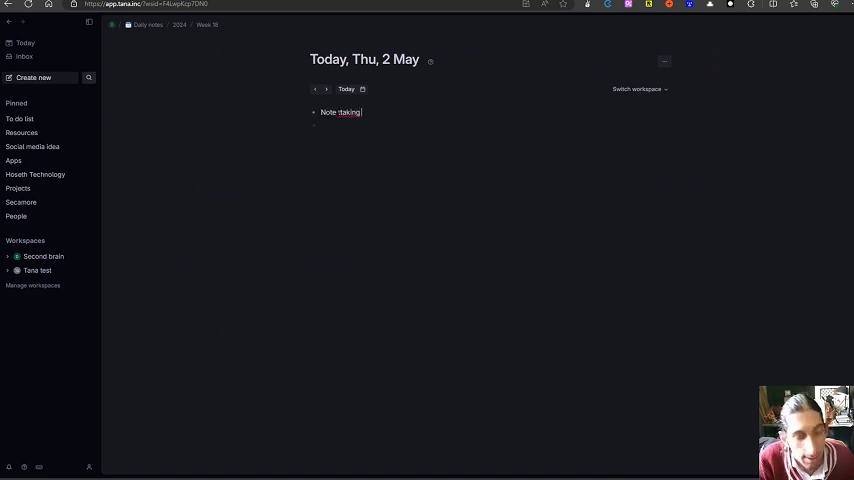
type("app video")
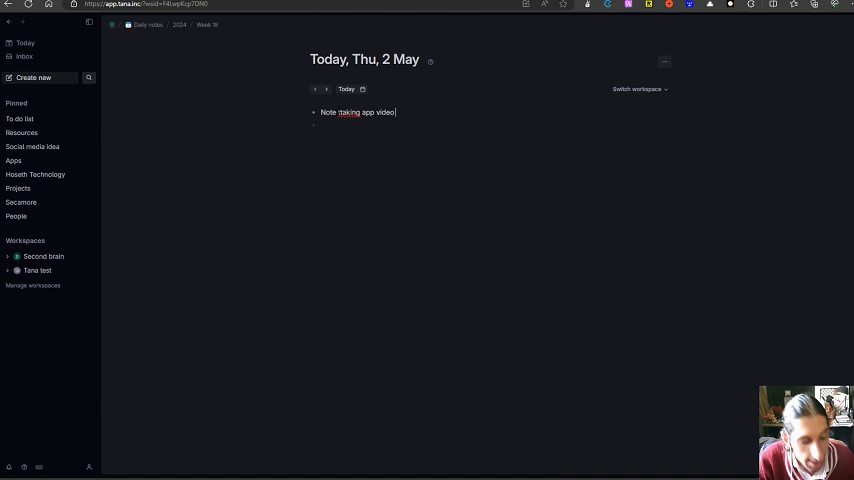
type("#social media post")
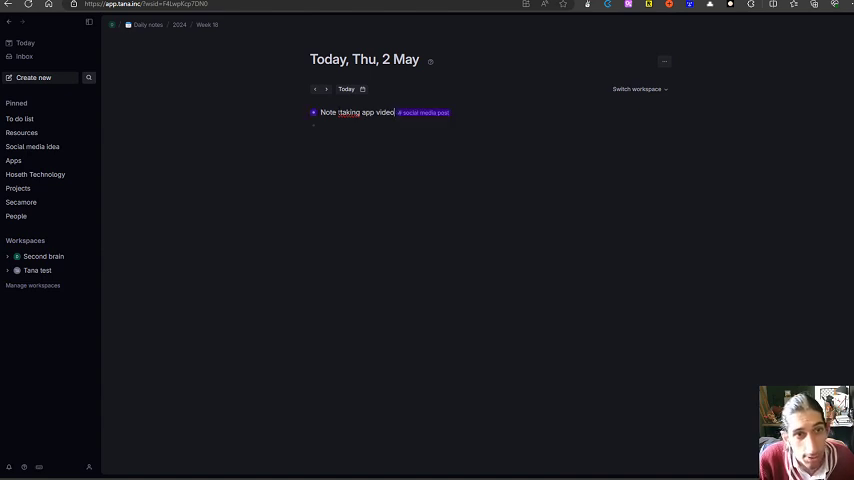
mouse_move(32, 148)
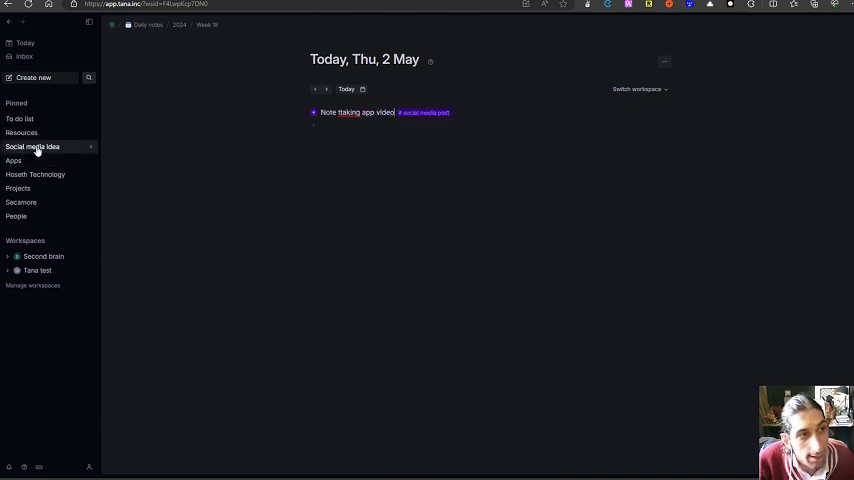
- Set YouTube as the channel for 'Note taking app video' in Social media idea, then return to today's note
left_click(32, 146)
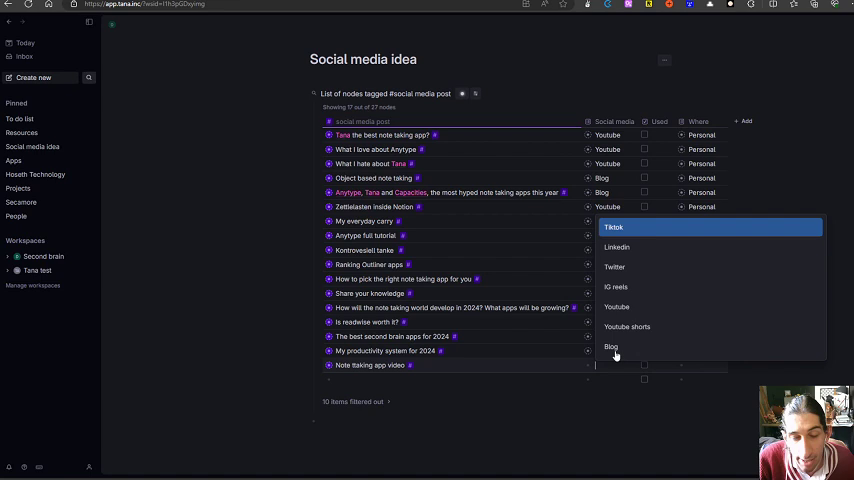
mouse_move(636, 316)
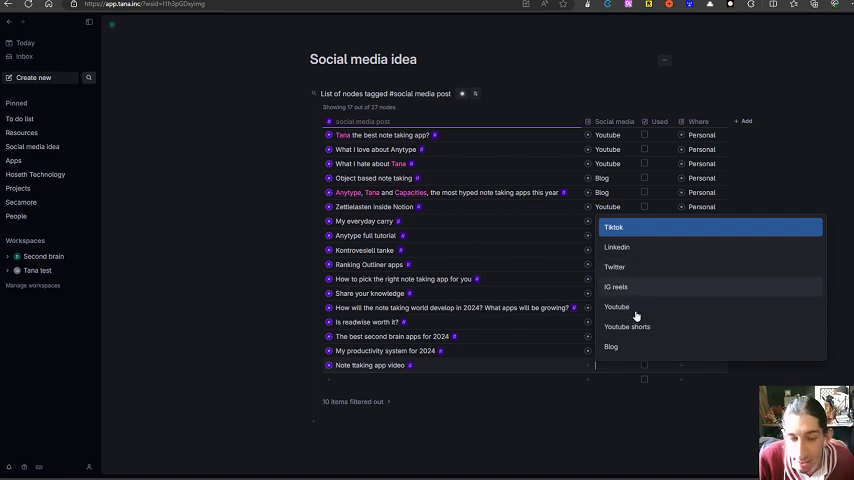
mouse_move(616, 246)
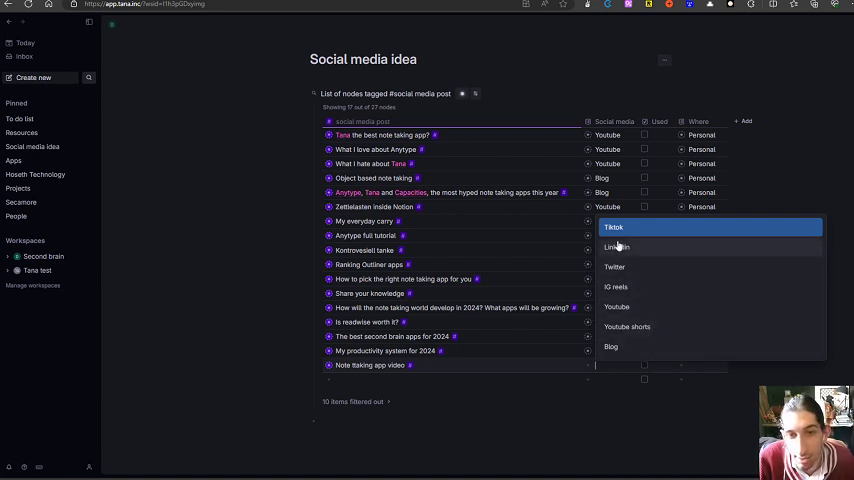
left_click(612, 228)
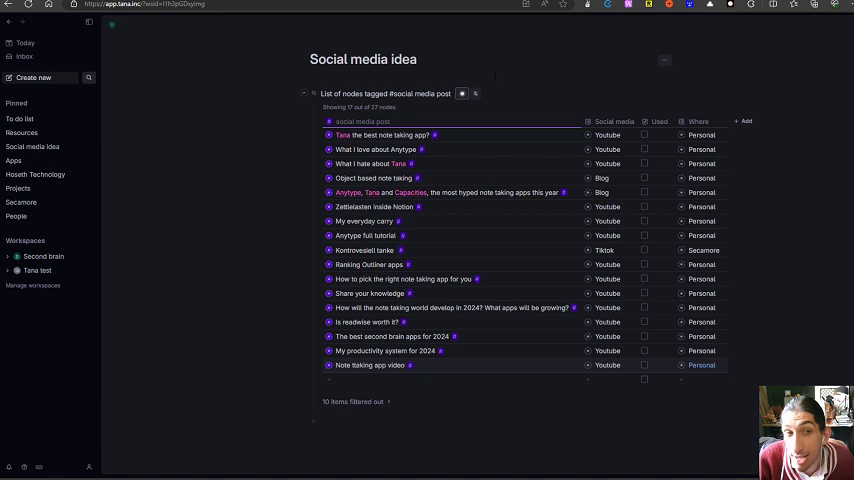
mouse_move(464, 92)
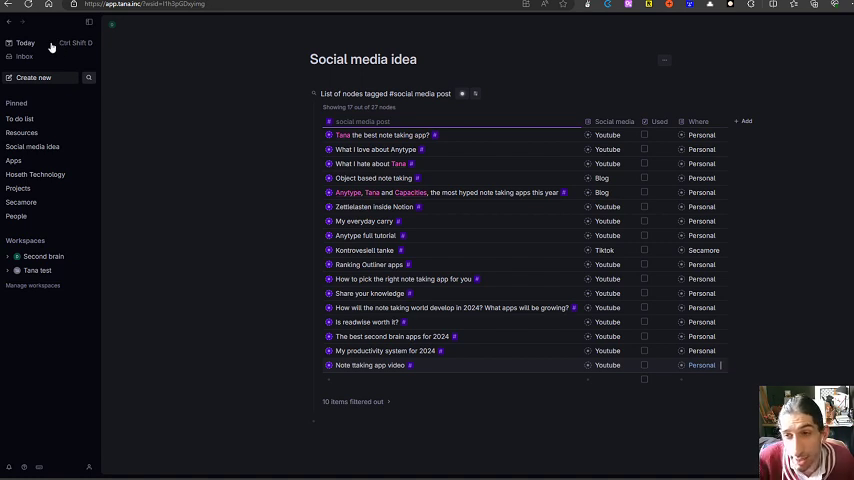
left_click(24, 44)
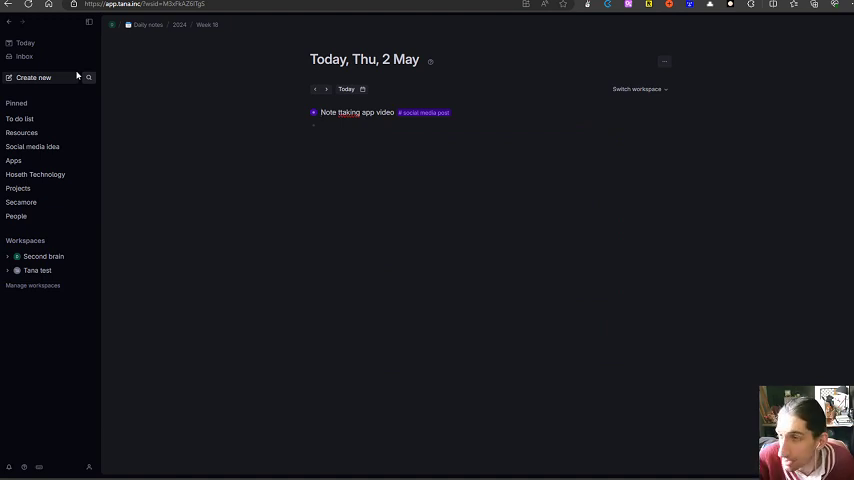
mouse_move(76, 96)
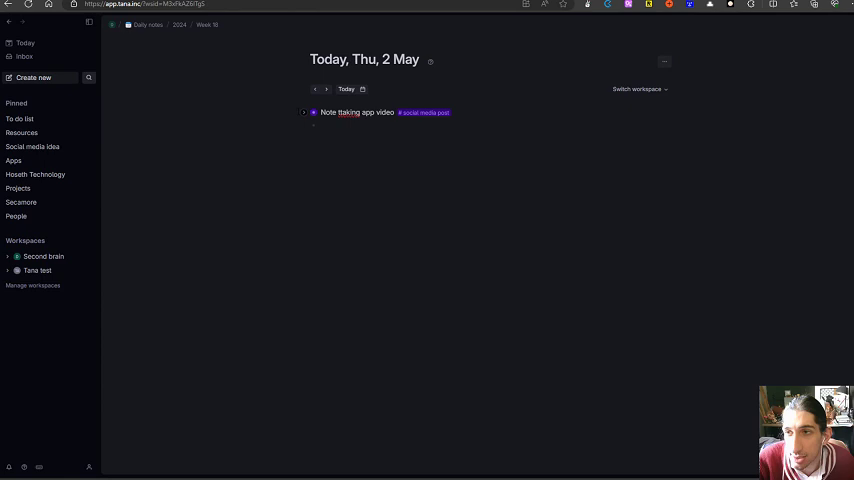
left_click(304, 112)
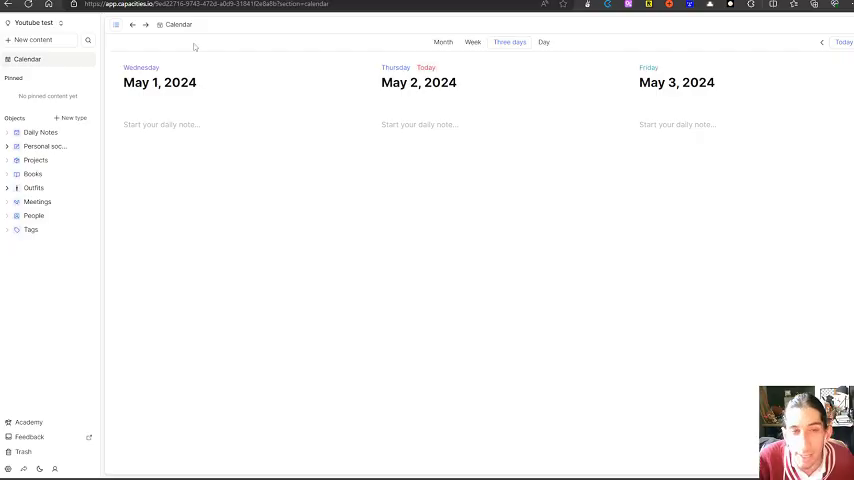
mouse_move(108, 160)
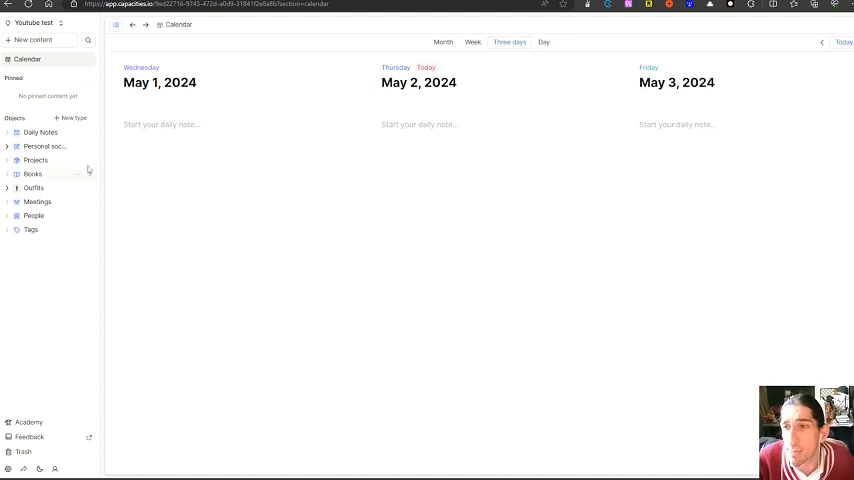
- Look through Daily Notes, Personal social medias and Projects, ending on Personal social medias
left_click(40, 132)
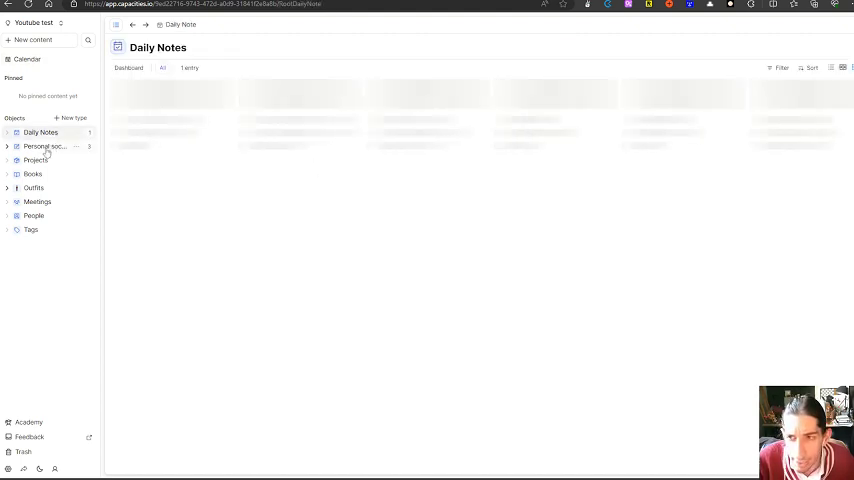
left_click(44, 146)
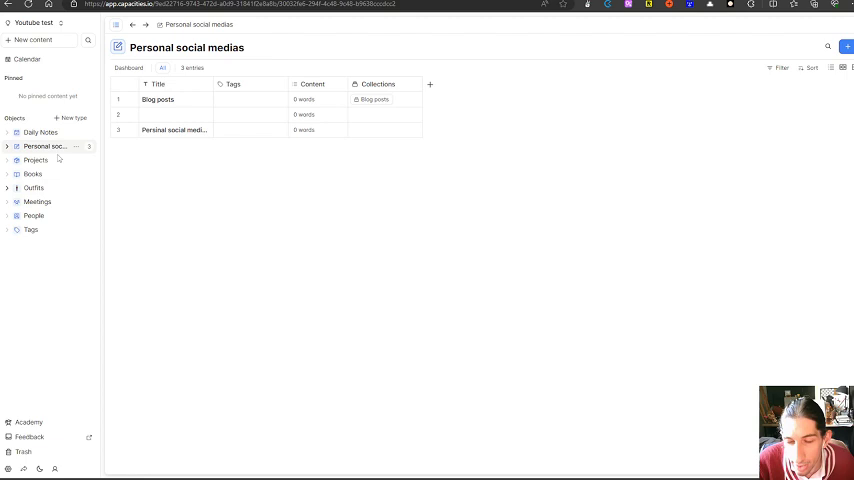
left_click(36, 160)
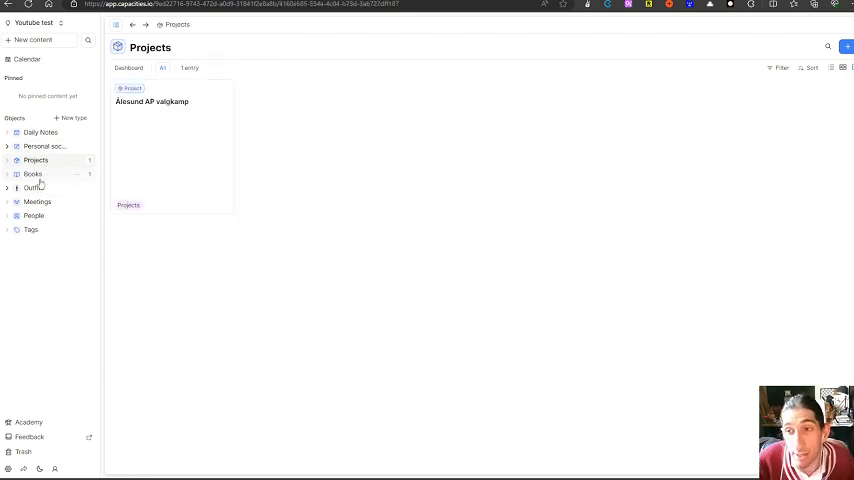
left_click(40, 132)
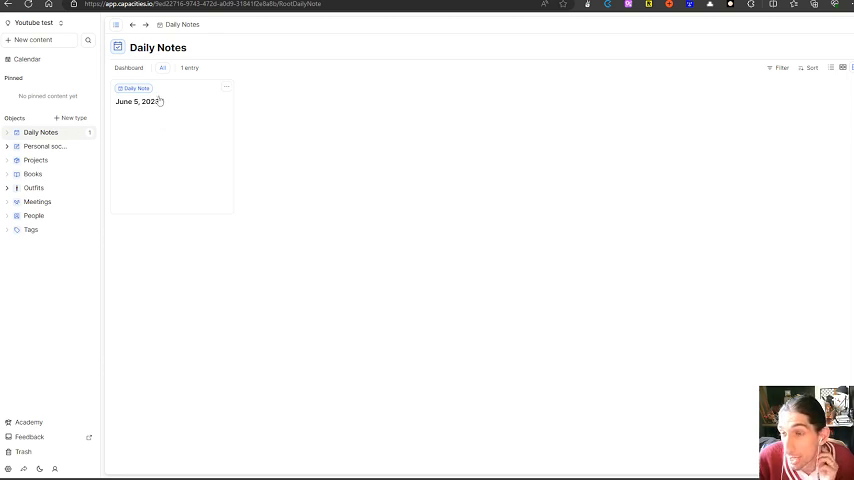
mouse_move(40, 188)
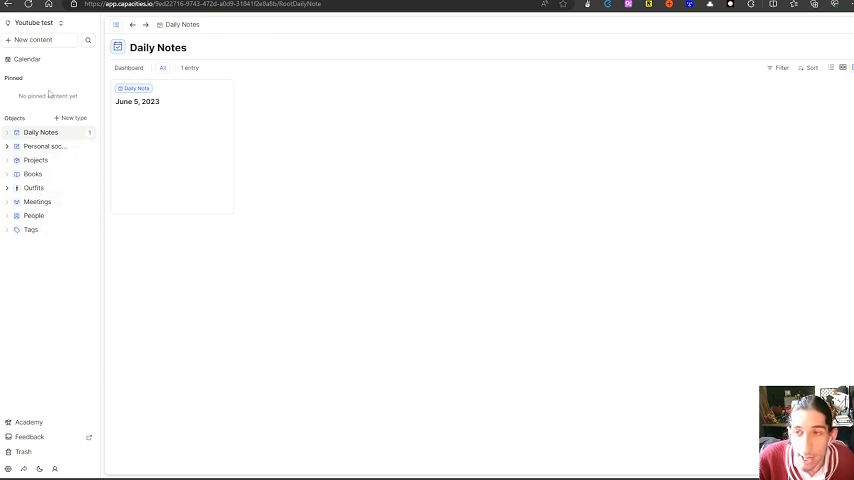
mouse_move(52, 138)
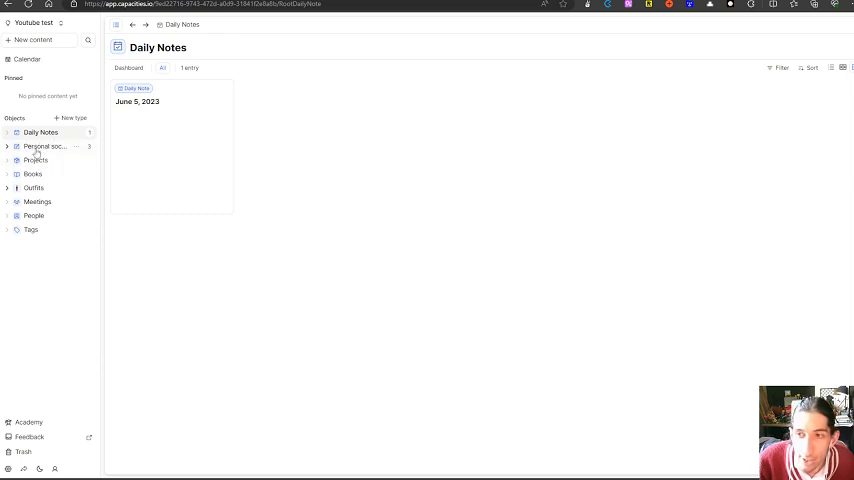
left_click(44, 146)
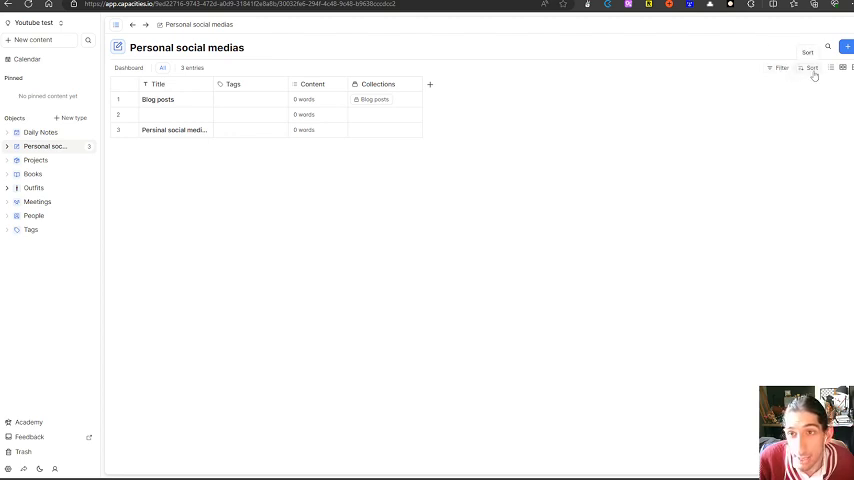
- Cycle Personal social medias through card and list views, then return to Daily Notes
left_click(844, 68)
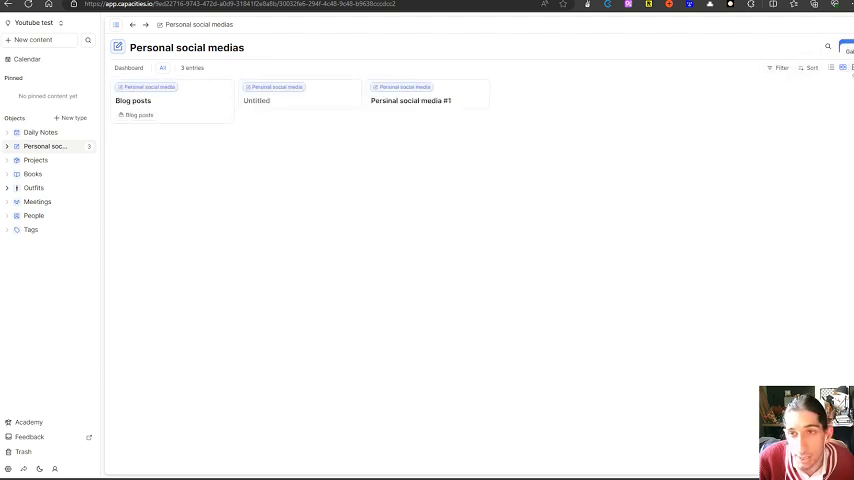
left_click(840, 68)
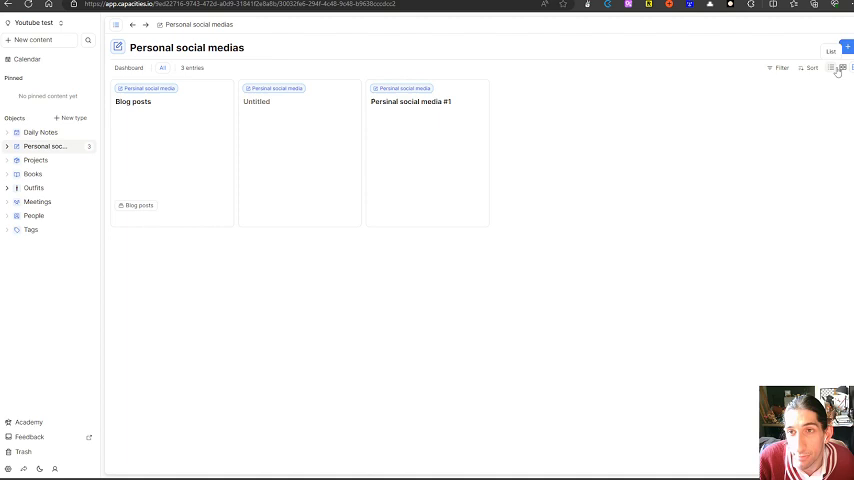
left_click(832, 68)
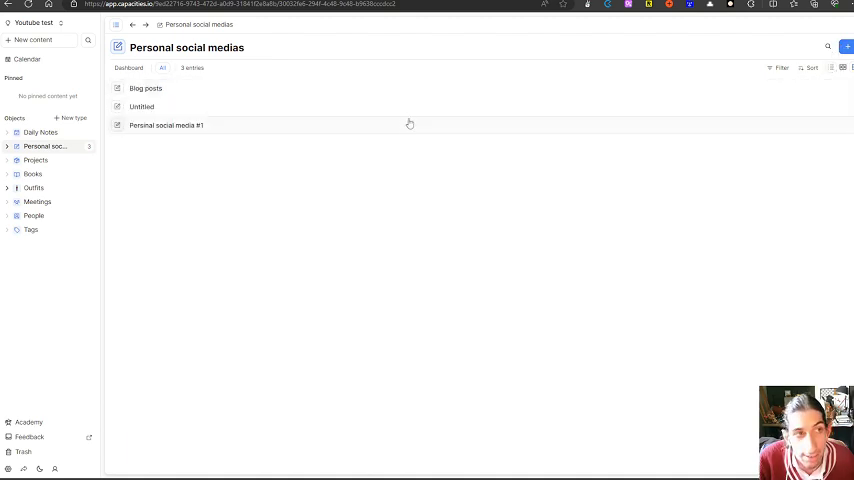
left_click(40, 132)
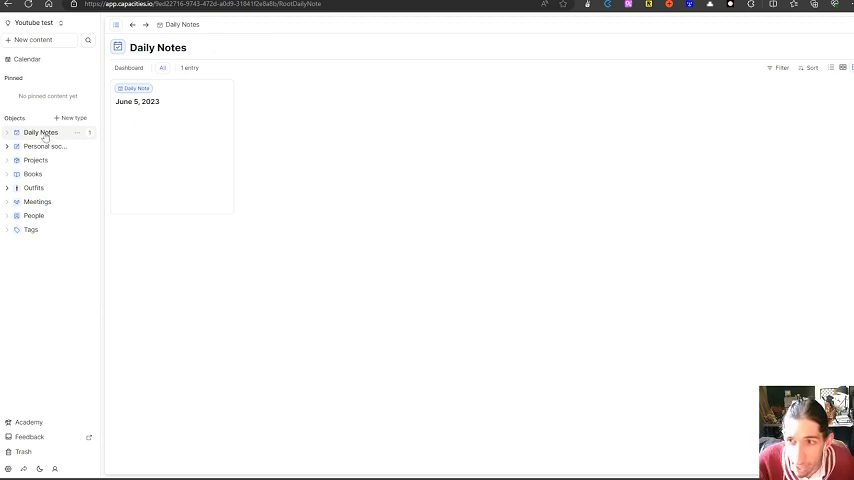
mouse_move(36, 160)
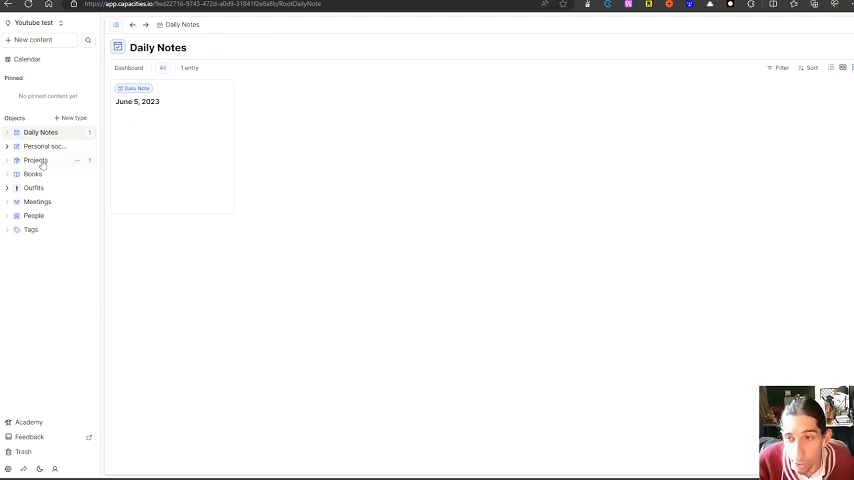
mouse_move(50, 242)
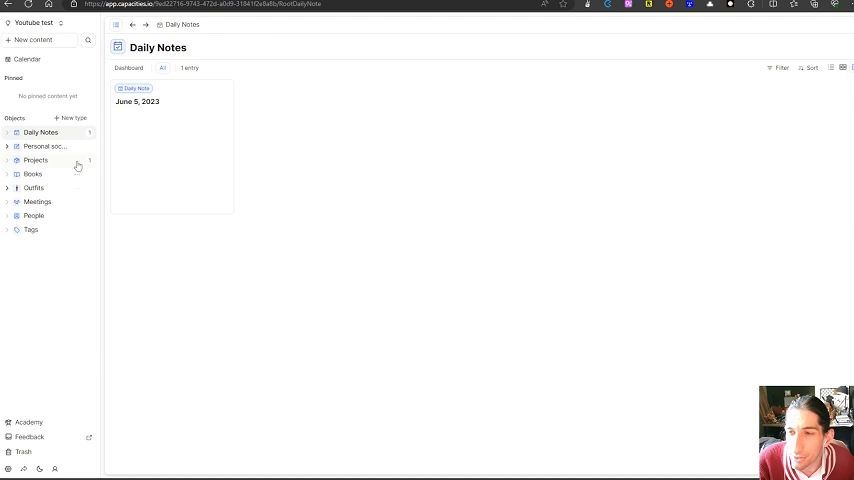
mouse_move(140, 124)
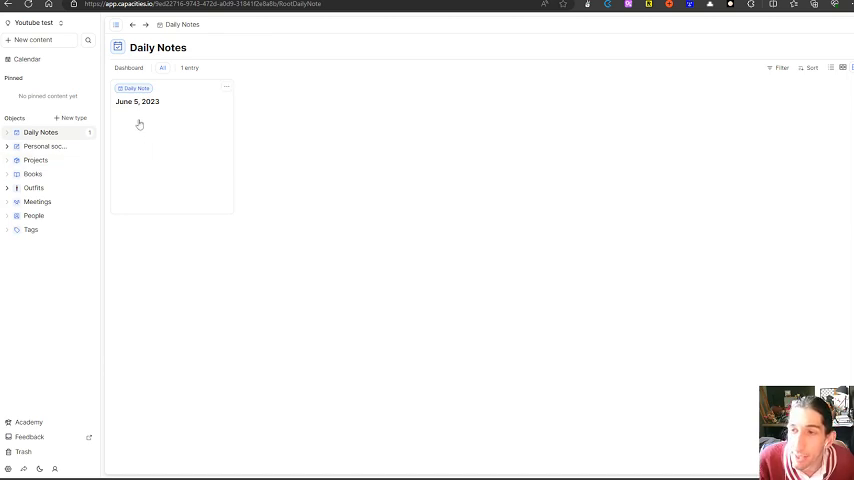
mouse_move(200, 168)
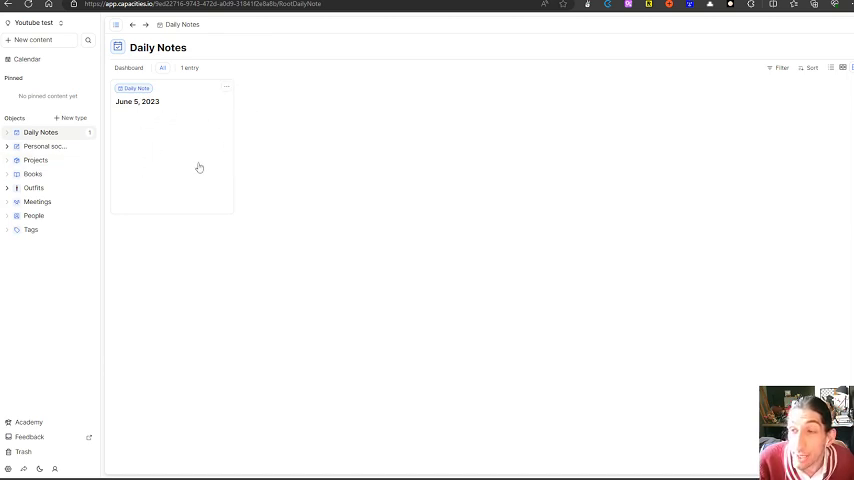
mouse_move(192, 156)
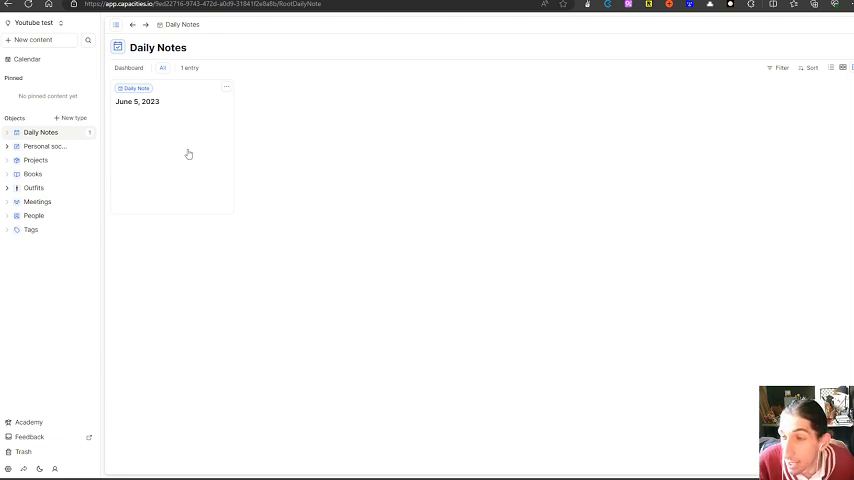
mouse_move(204, 148)
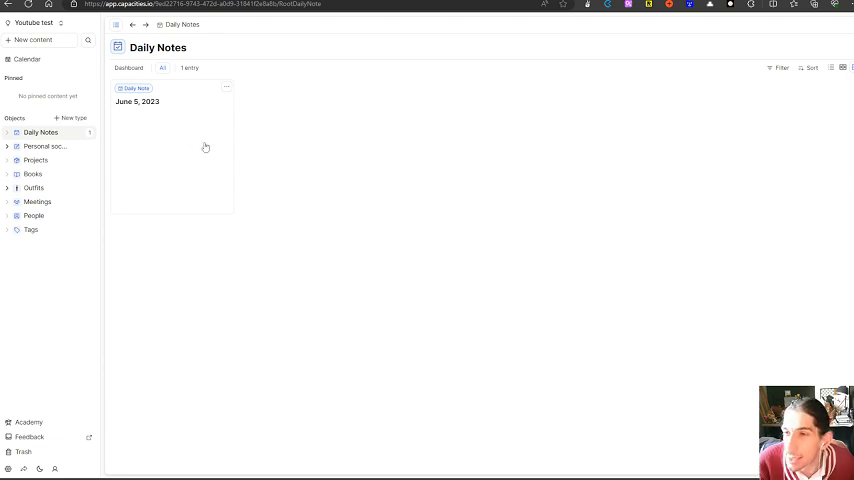
mouse_move(188, 172)
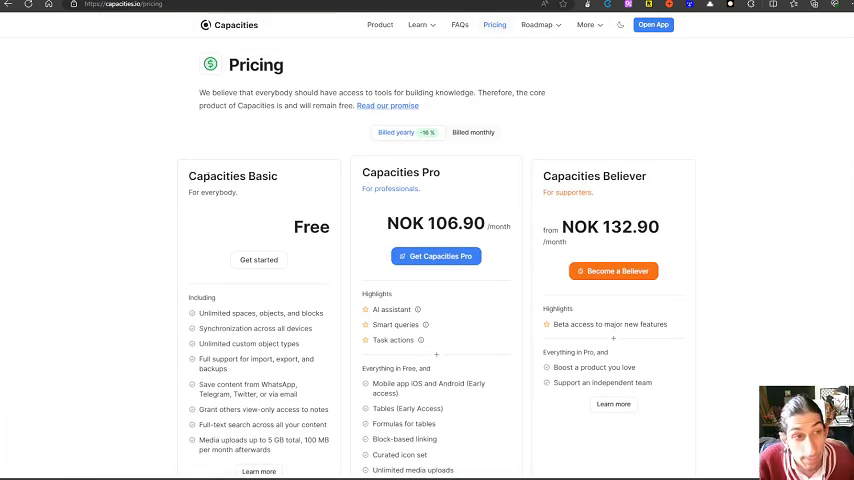
scroll("down", 3)
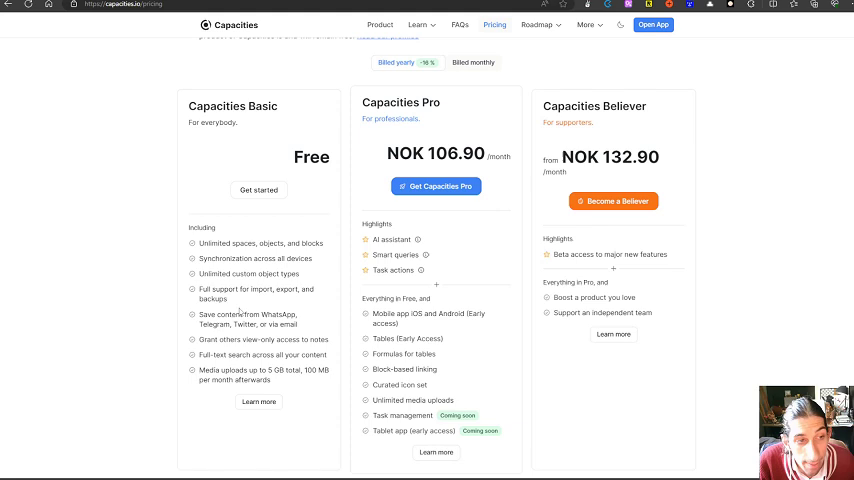
scroll("down", 3)
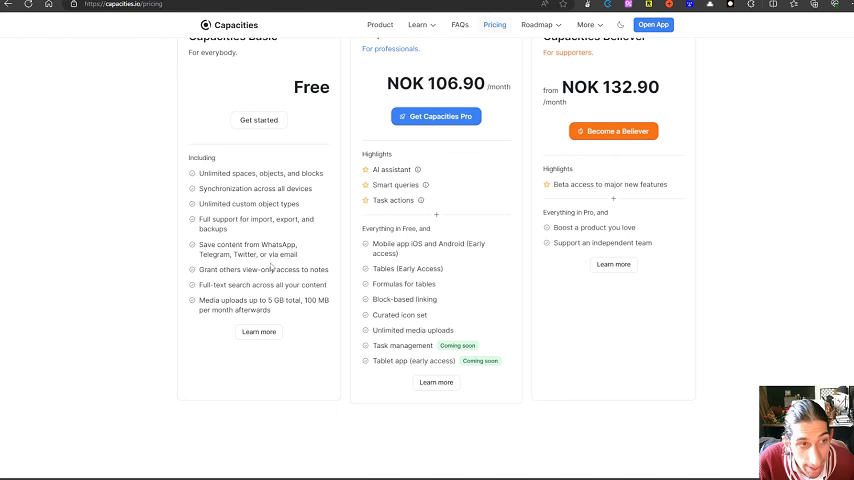
scroll("down", 3)
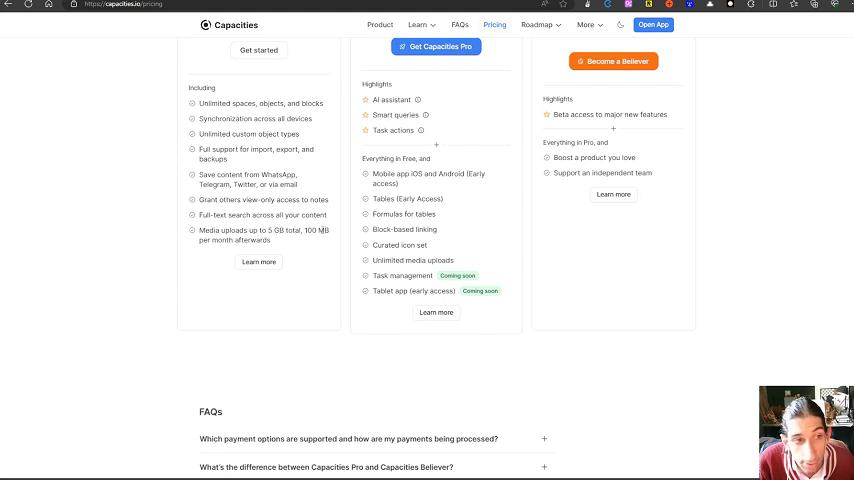
scroll("up", 3)
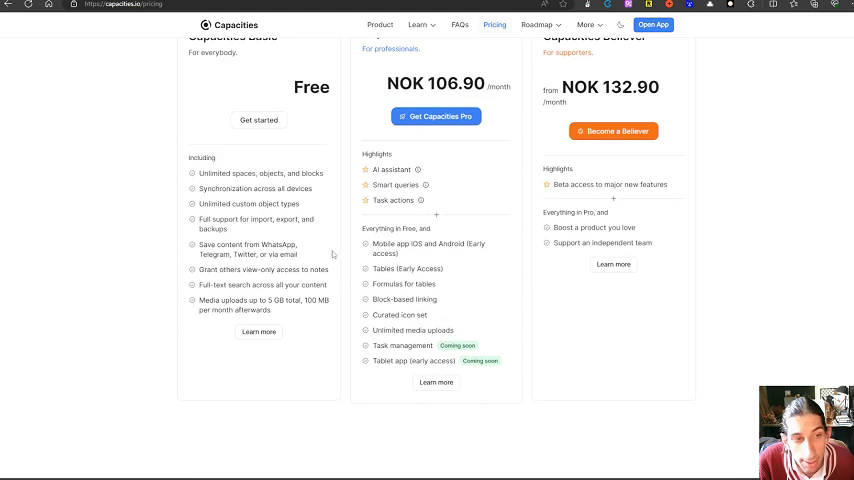
scroll("up", 3)
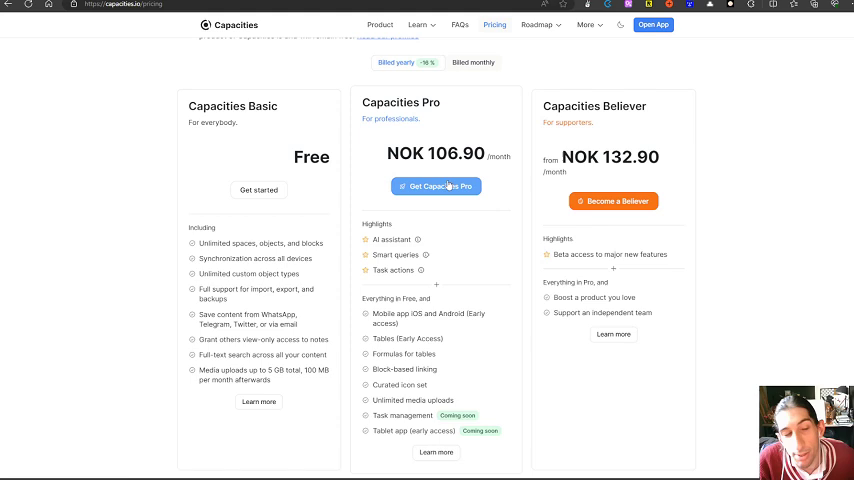
mouse_move(428, 164)
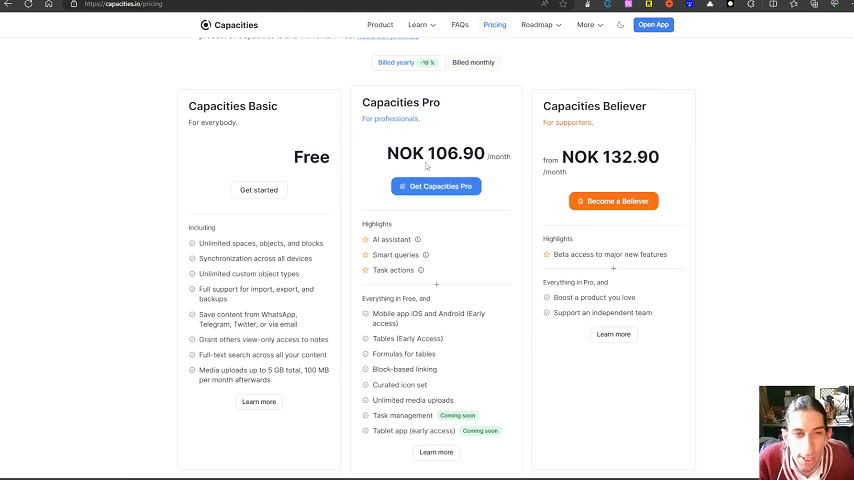
mouse_move(410, 136)
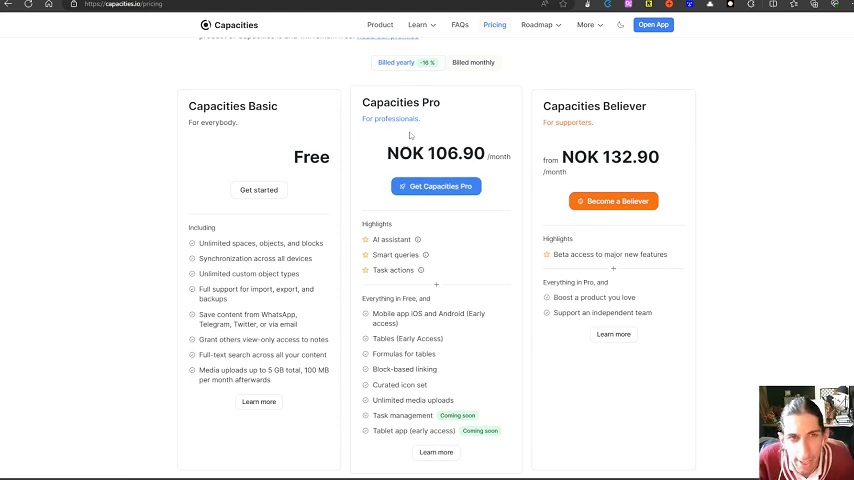
left_click(472, 62)
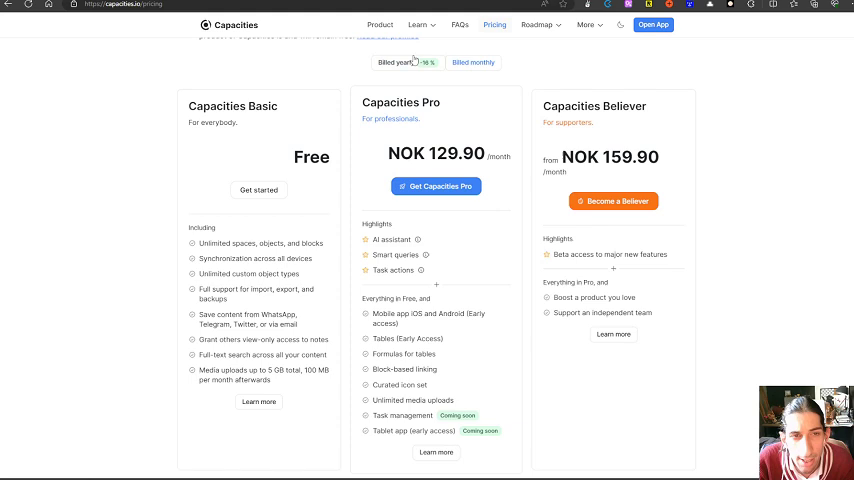
left_click(396, 62)
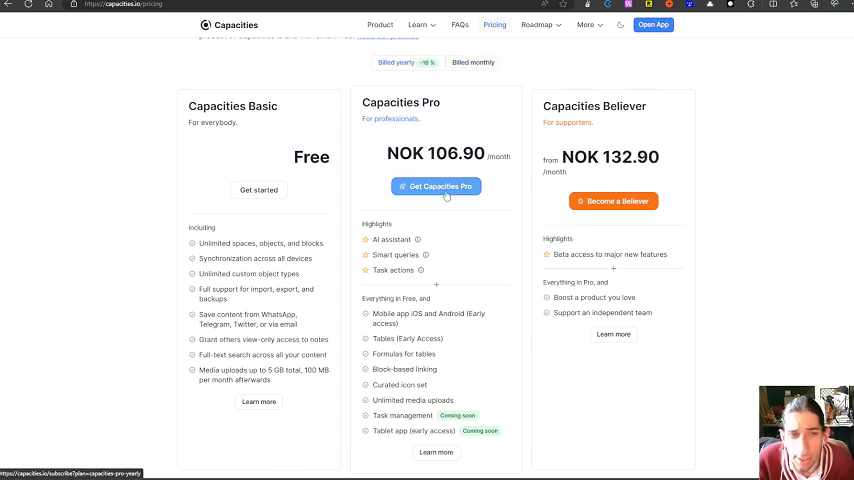
scroll("down", 3)
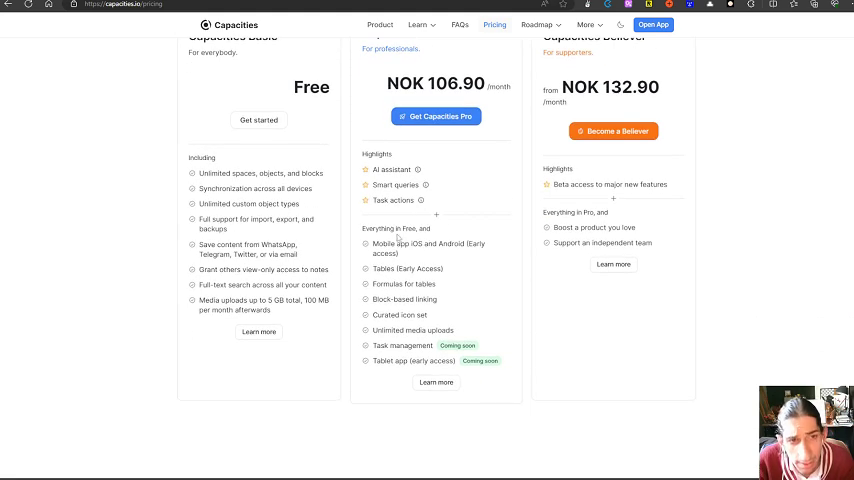
mouse_move(458, 256)
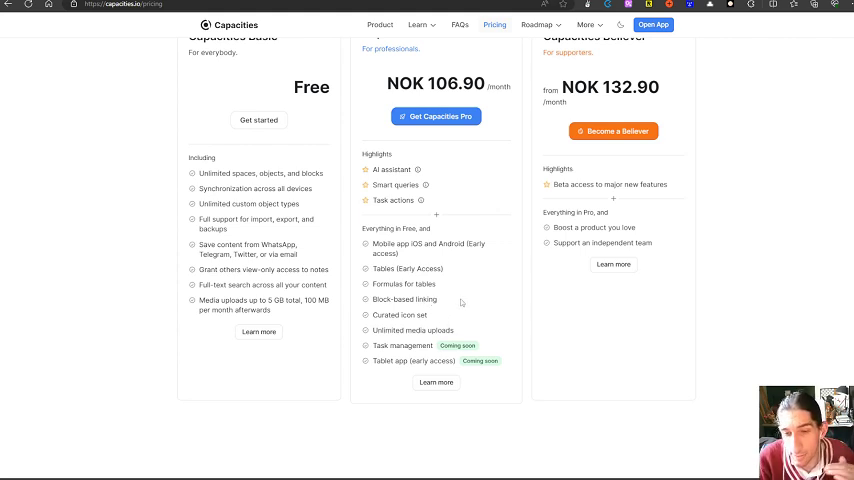
mouse_move(398, 356)
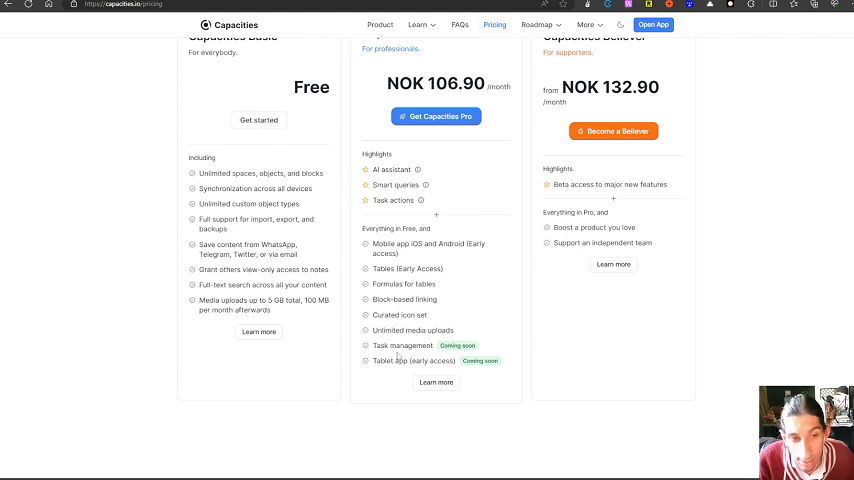
mouse_move(396, 350)
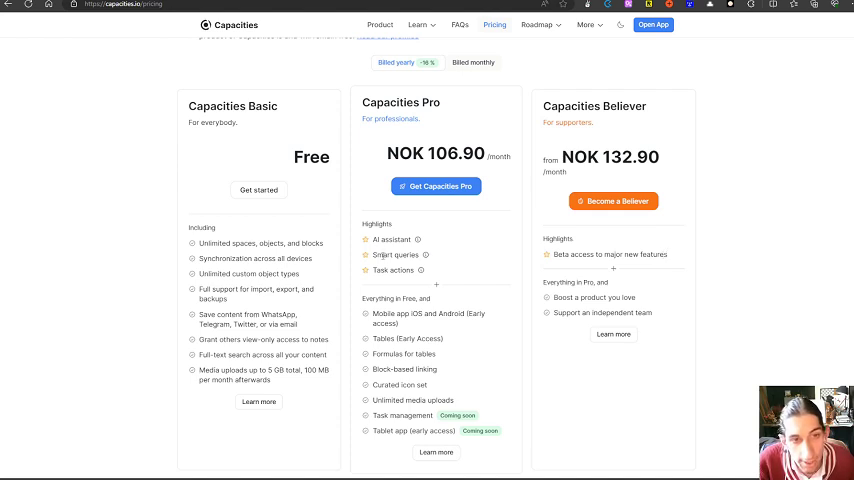
mouse_move(420, 242)
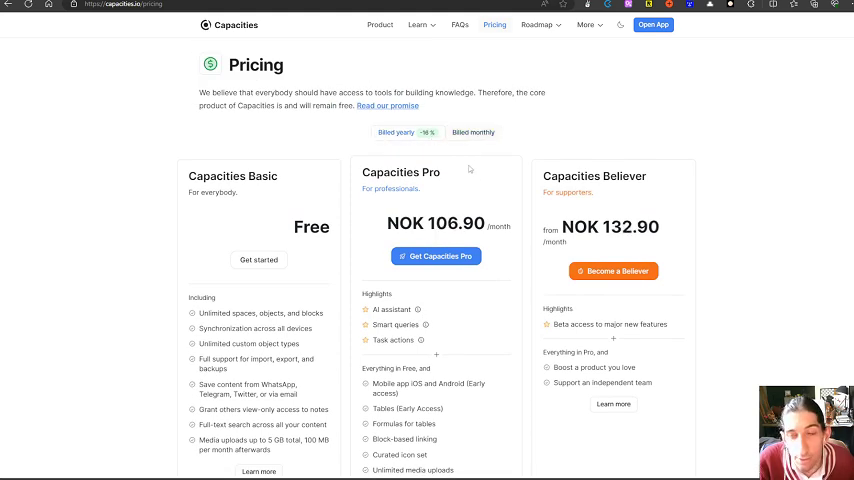
mouse_move(224, 40)
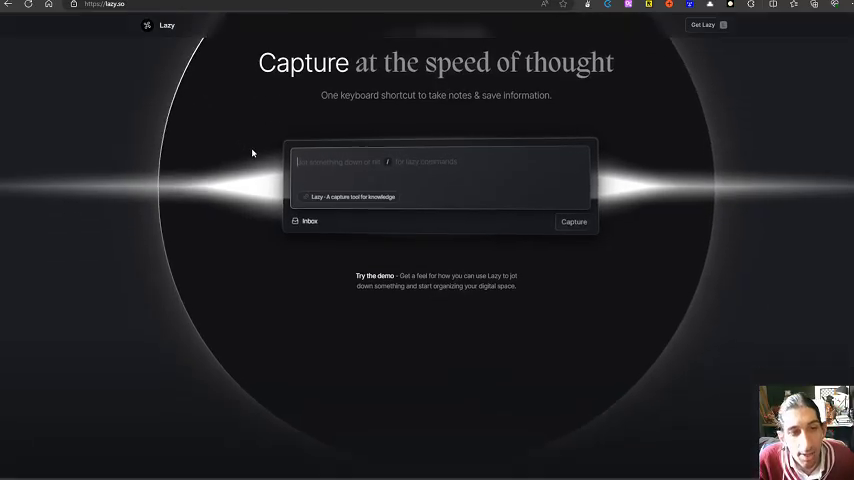
scroll("down", 3)
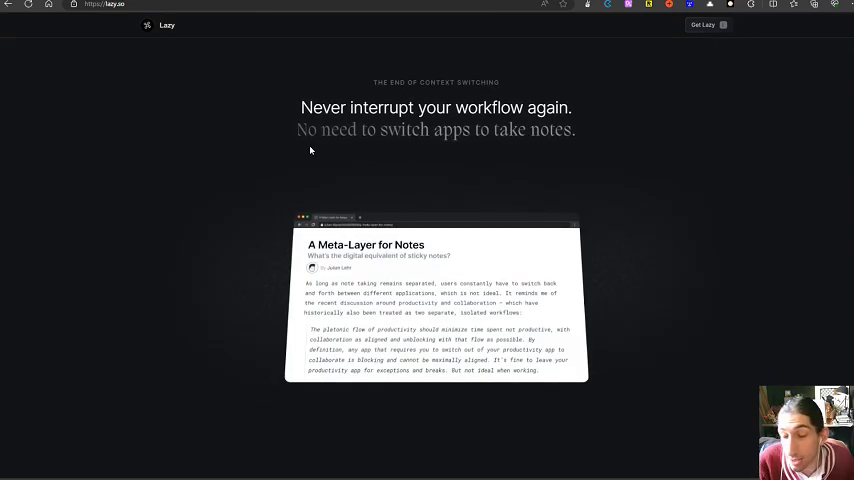
mouse_move(280, 164)
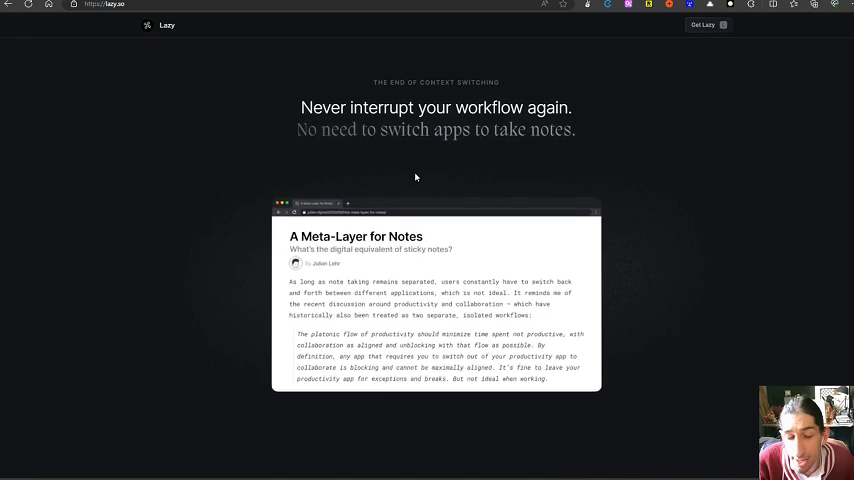
scroll("down", 3)
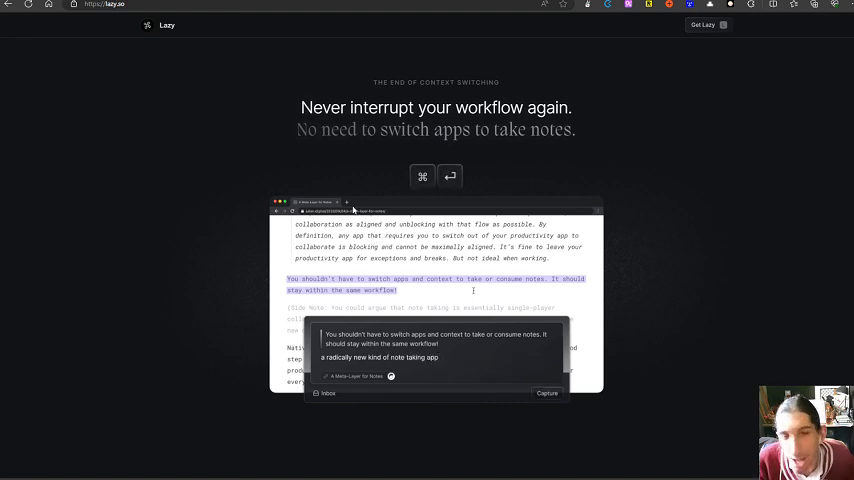
left_click(546, 392)
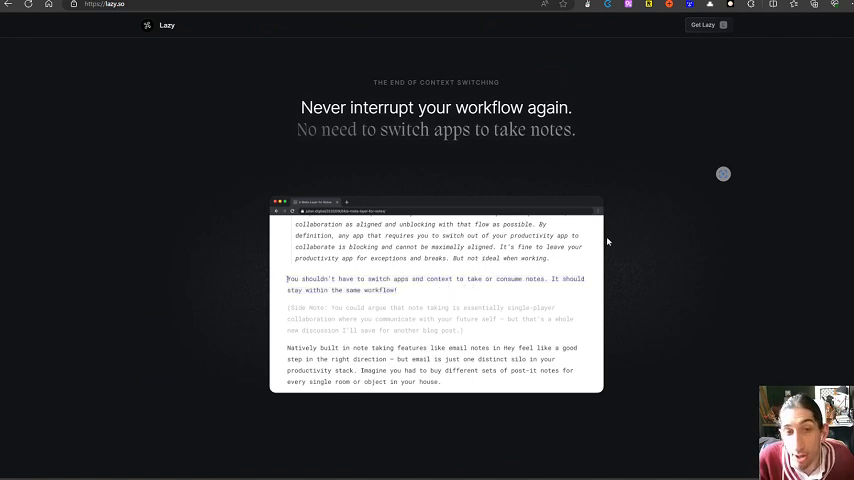
scroll("up", 3)
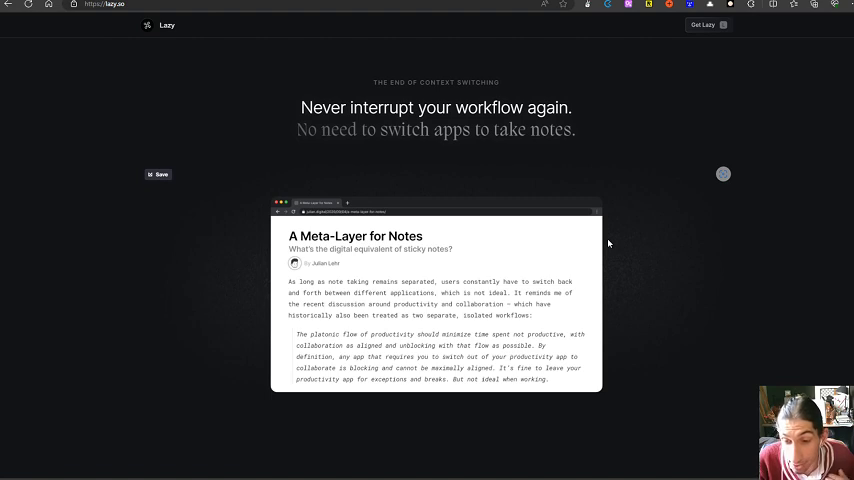
mouse_move(616, 240)
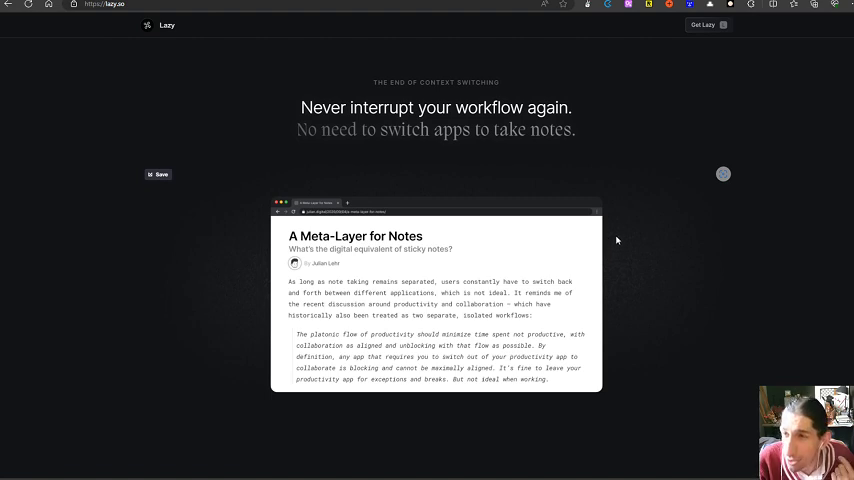
mouse_move(608, 250)
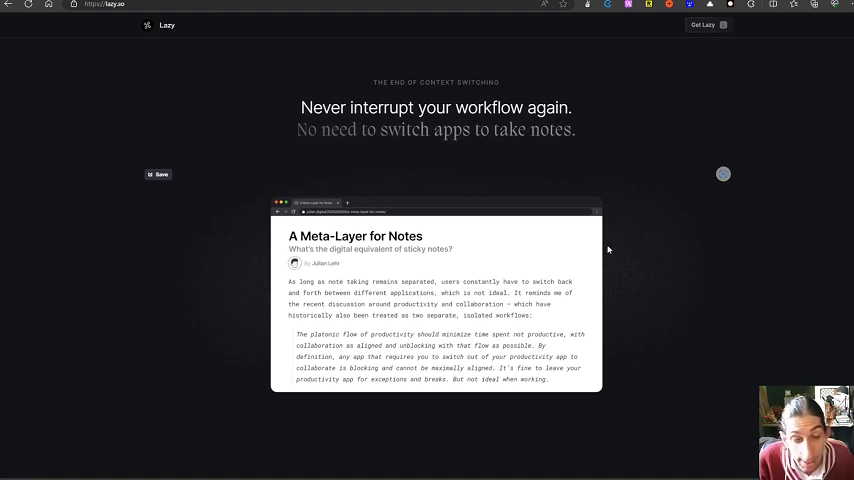
mouse_move(576, 256)
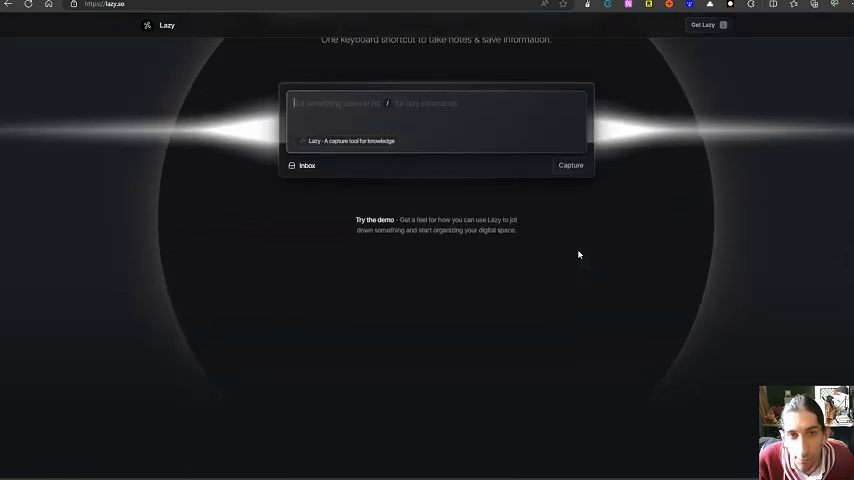
scroll("up", 3)
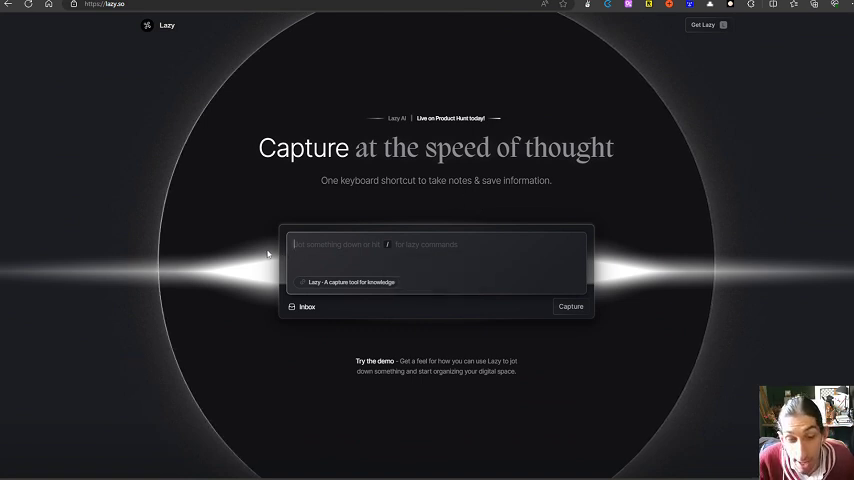
mouse_move(256, 242)
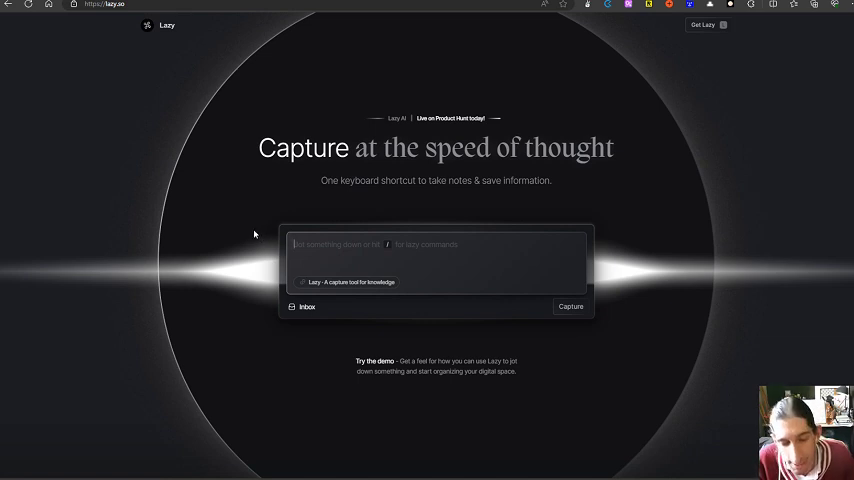
scroll("down", 3)
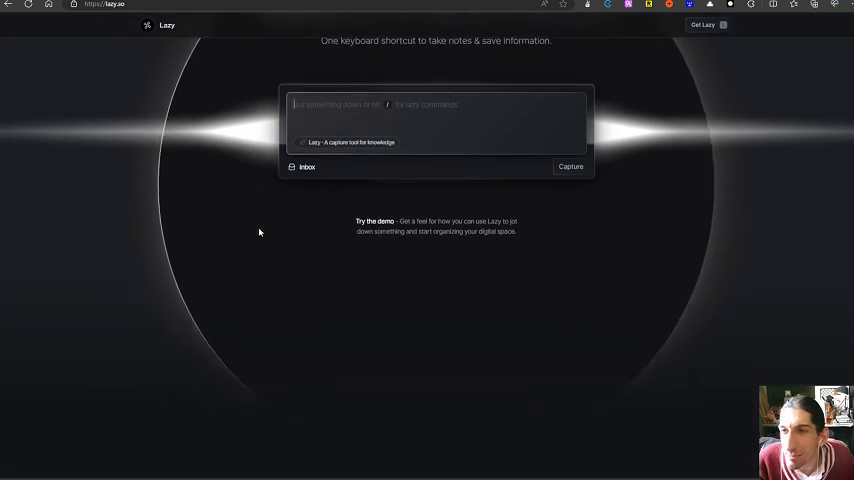
scroll("down", 3)
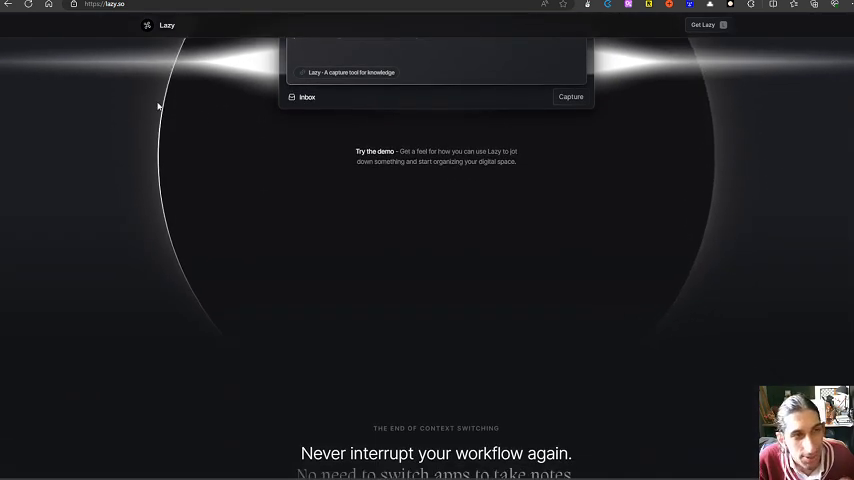
mouse_move(136, 54)
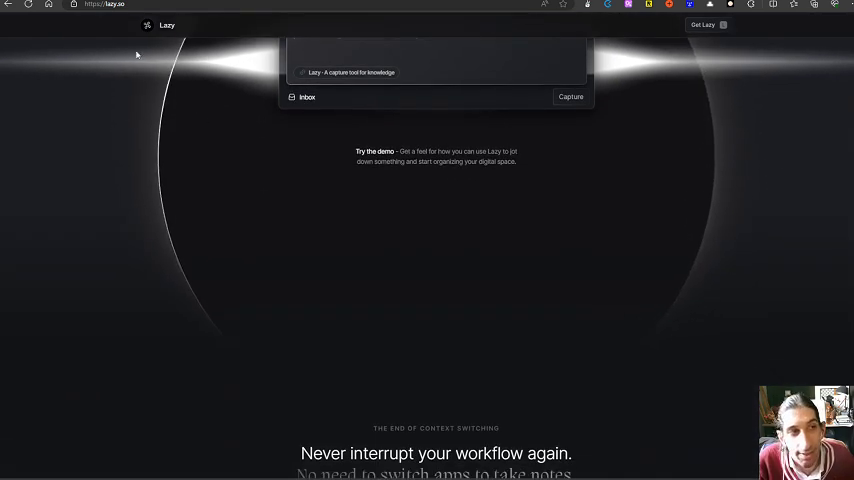
scroll("down", 3)
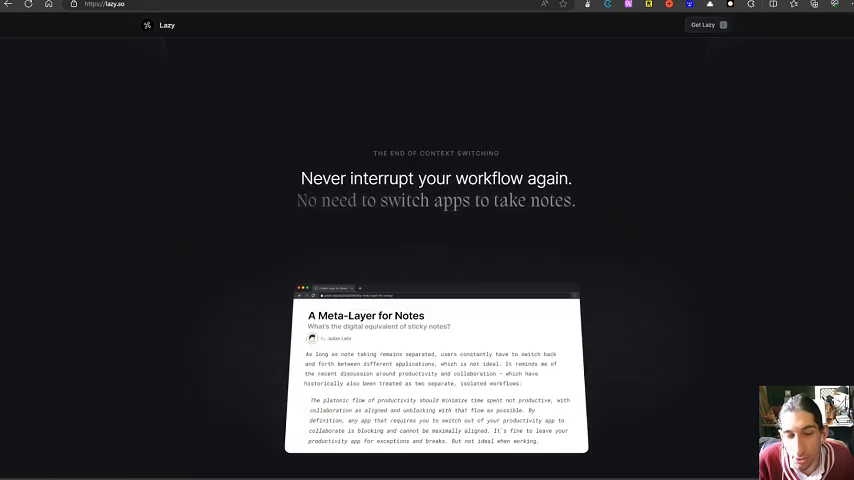
scroll("up", 3)
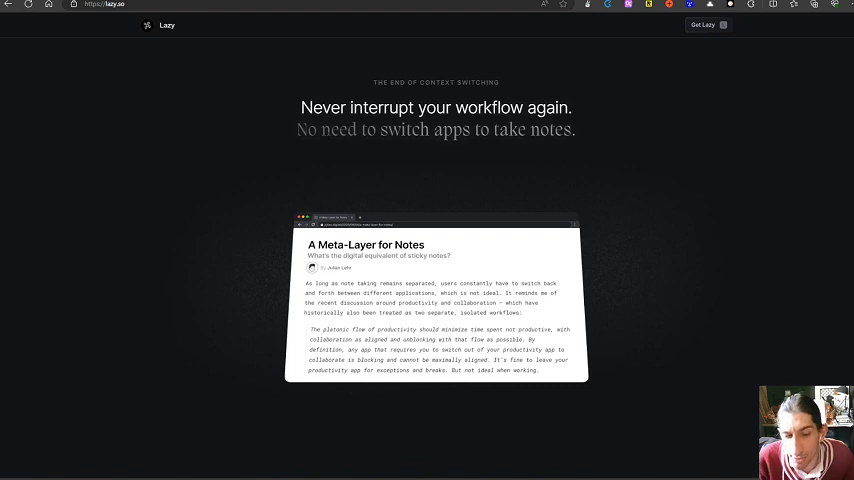
scroll("down", 3)
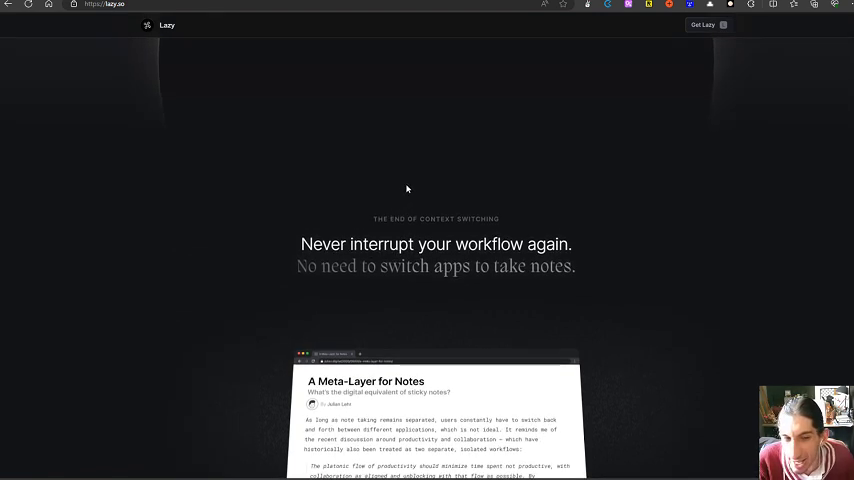
scroll("up", 3)
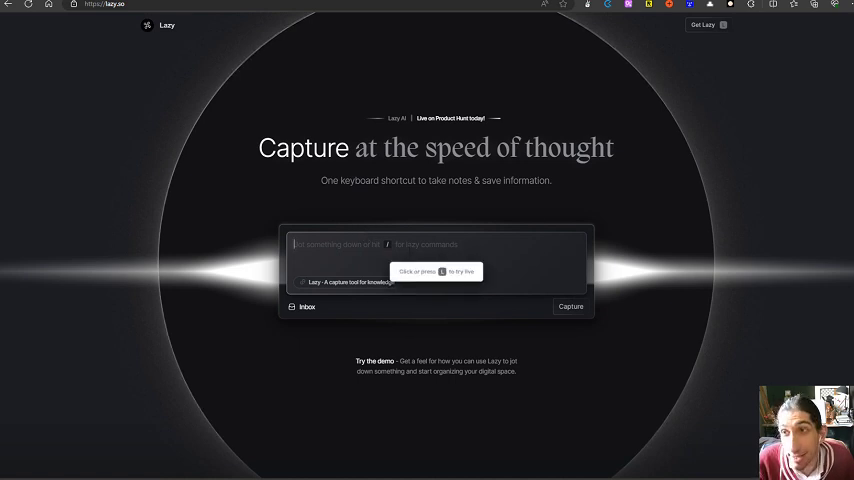
scroll("down", 3)
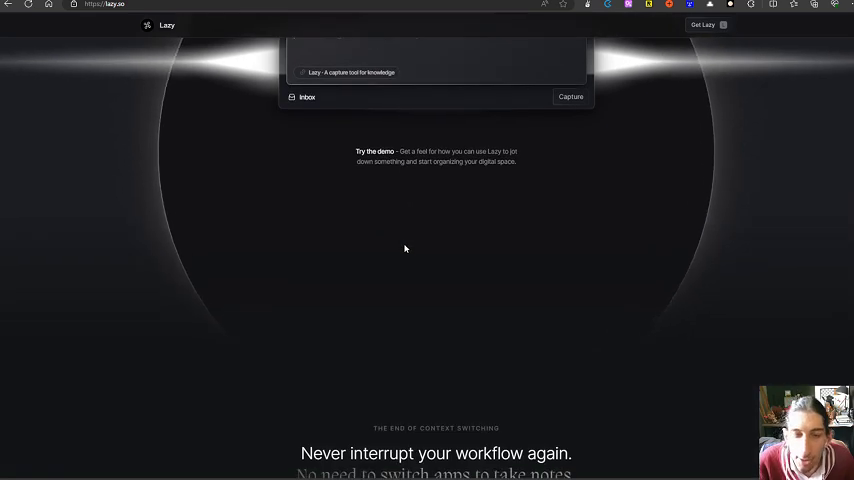
mouse_move(416, 188)
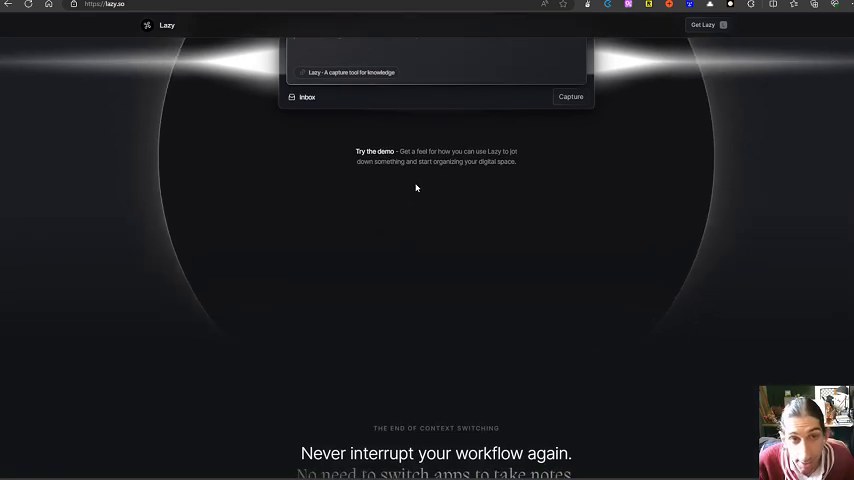
scroll("up", 3)
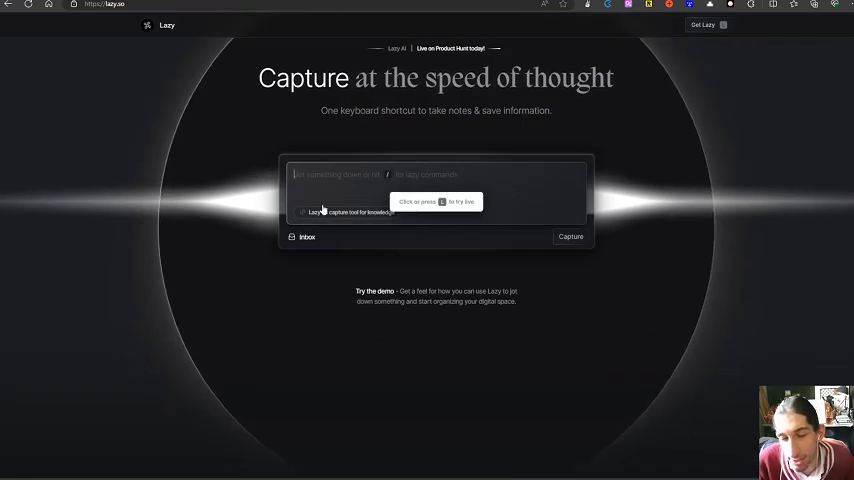
scroll("down", 3)
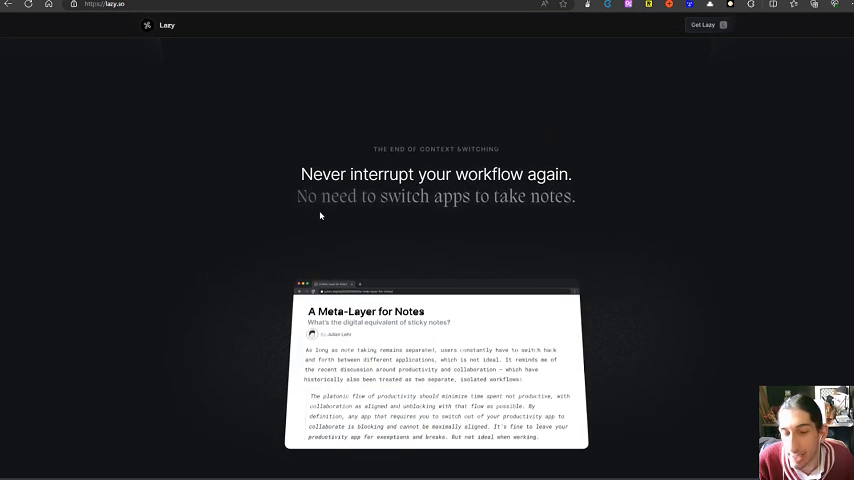
mouse_move(320, 212)
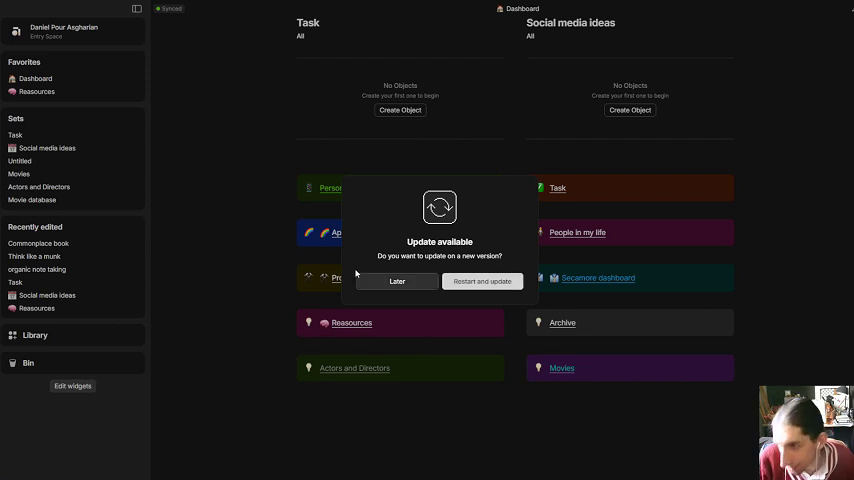
- Postpone the Anytype update, close the space switcher and scroll to the Dashboard's forest cover
left_click(396, 280)
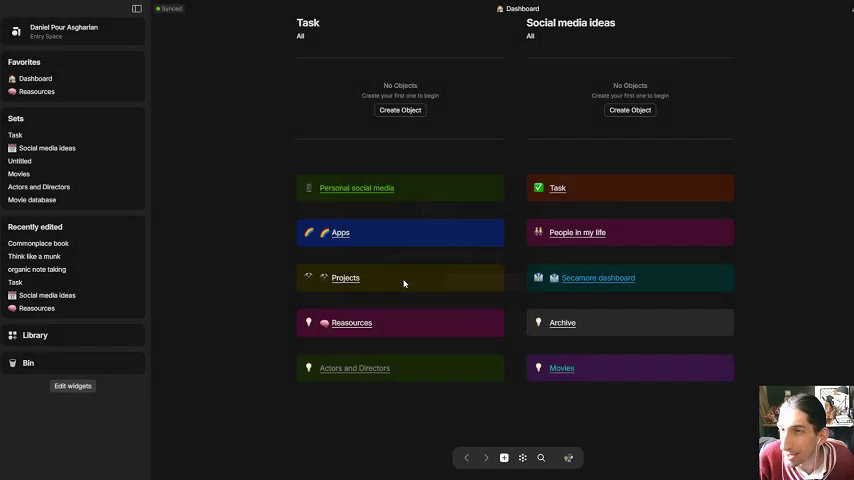
scroll("up", 3)
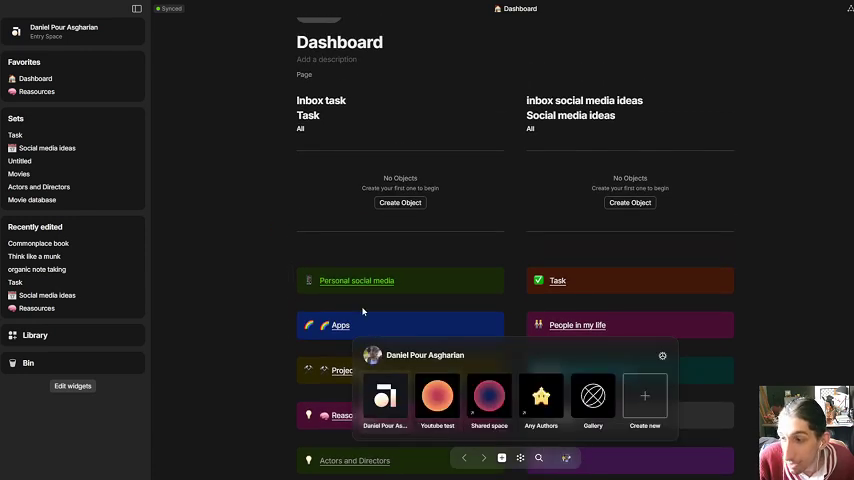
left_click(250, 276)
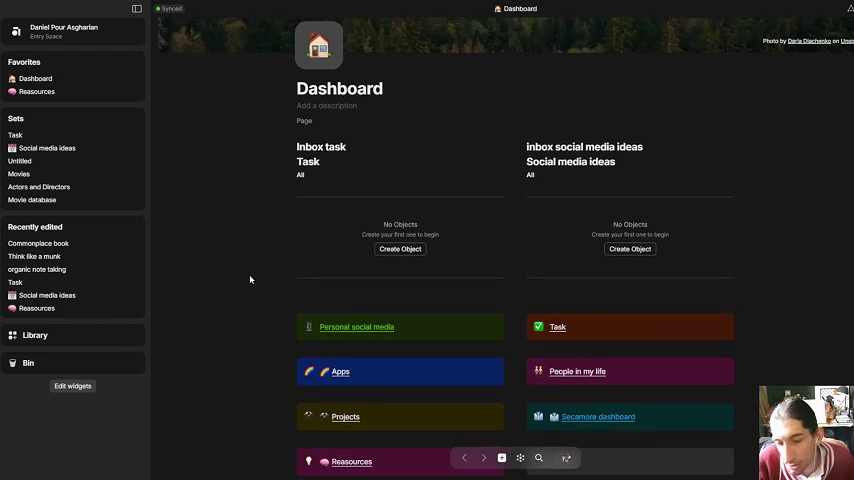
scroll("up", 3)
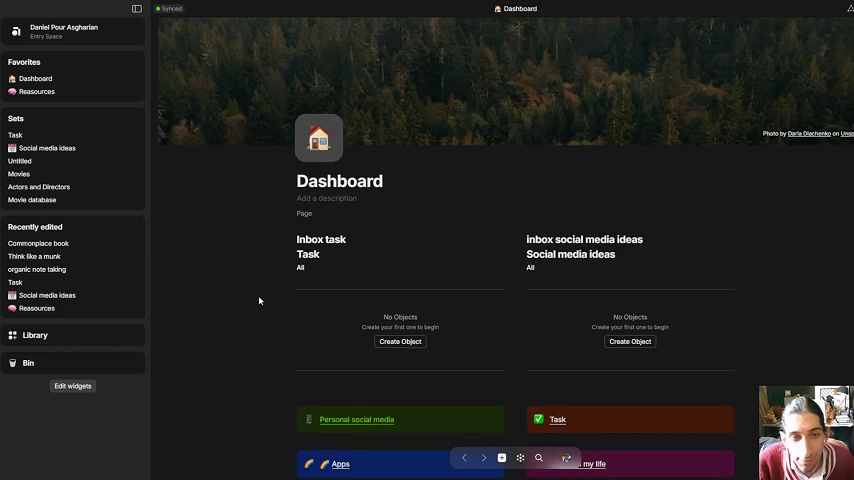
mouse_move(558, 452)
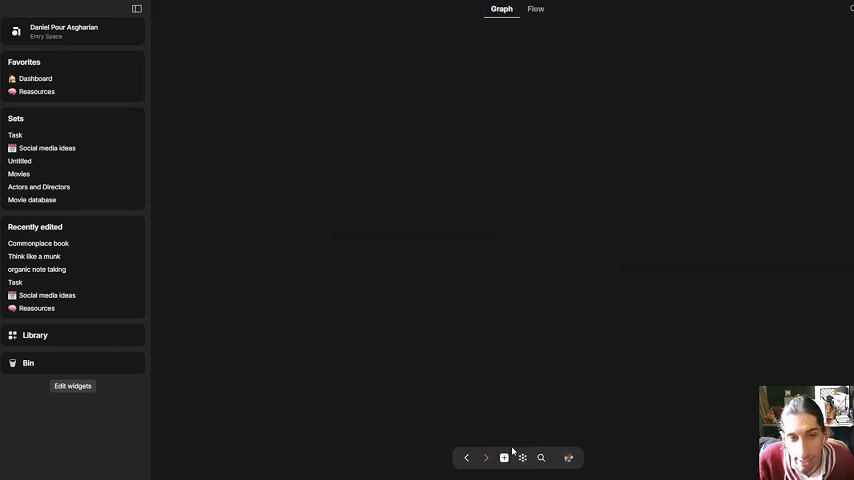
- Show the space's object graph, briefly opening and closing the space switcher
left_click(502, 456)
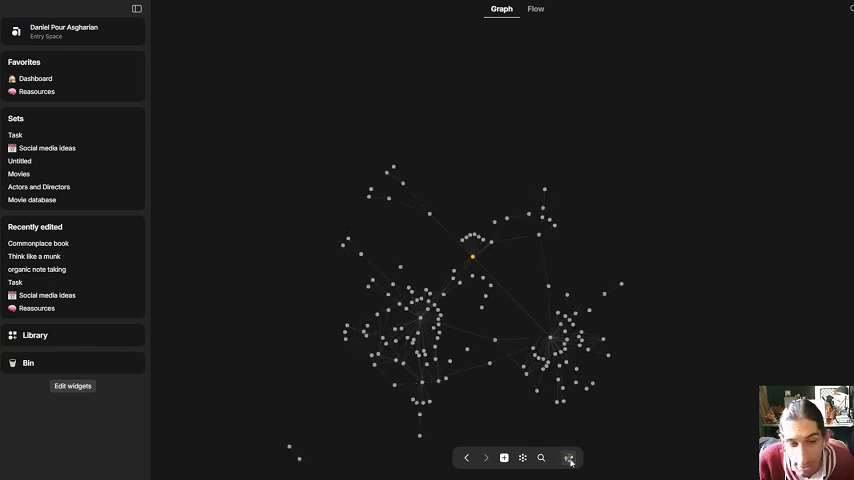
left_click(568, 458)
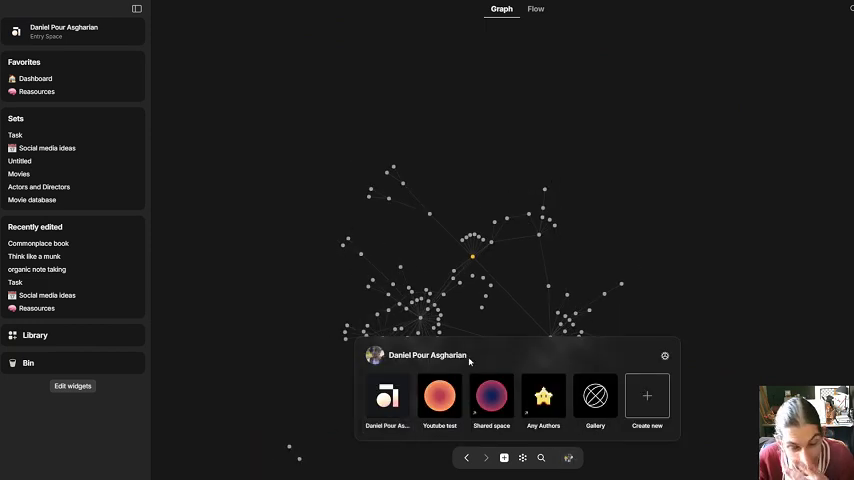
mouse_move(582, 304)
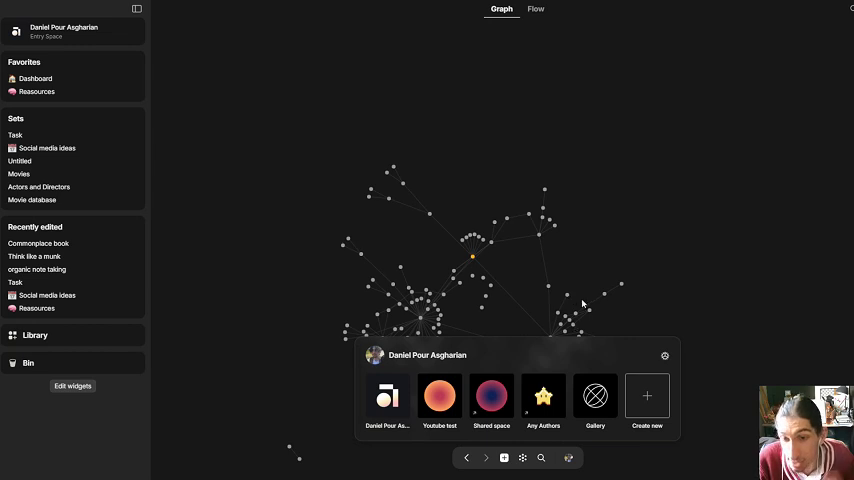
left_click(688, 292)
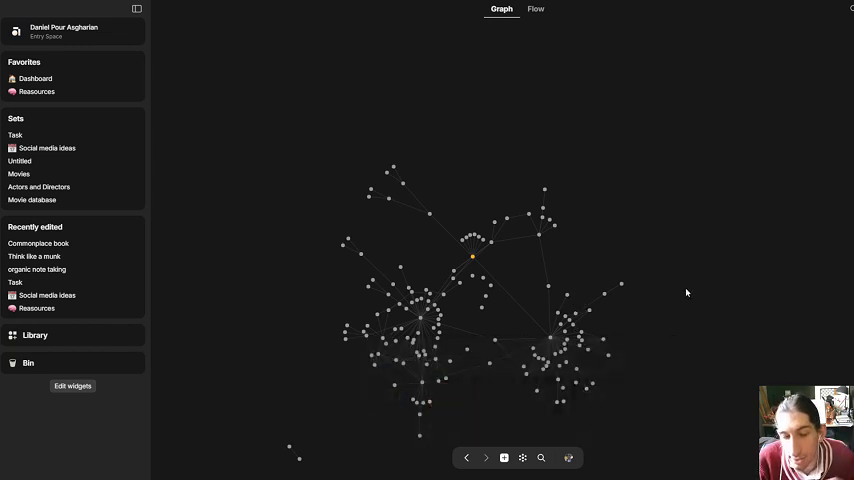
mouse_move(620, 364)
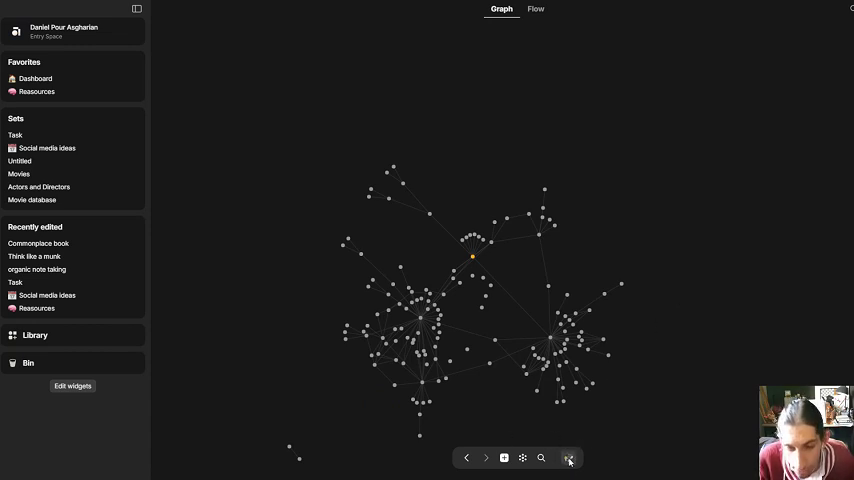
left_click(568, 458)
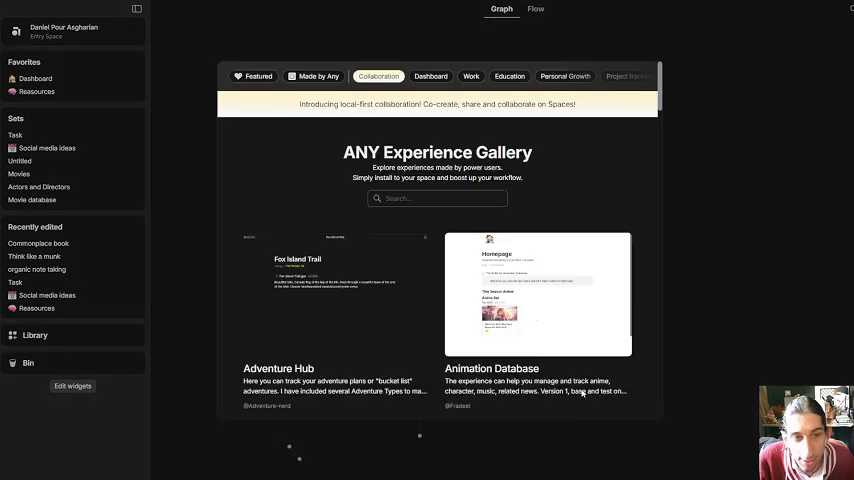
scroll("down", 3)
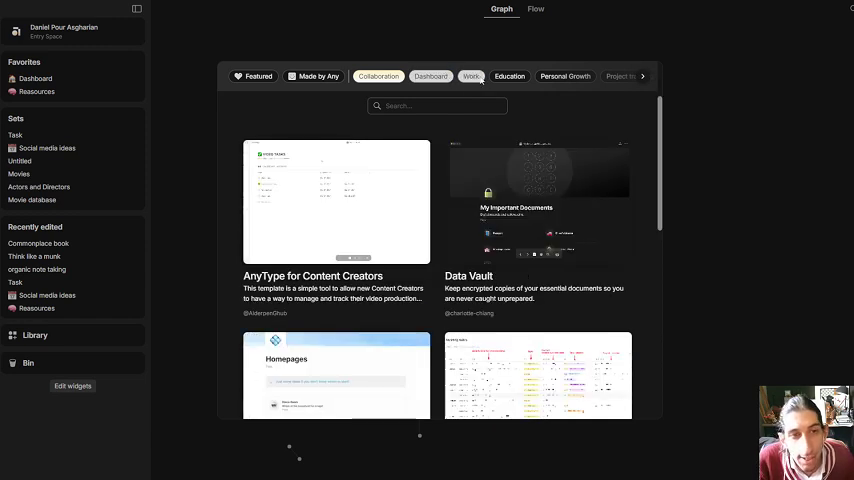
left_click(564, 76)
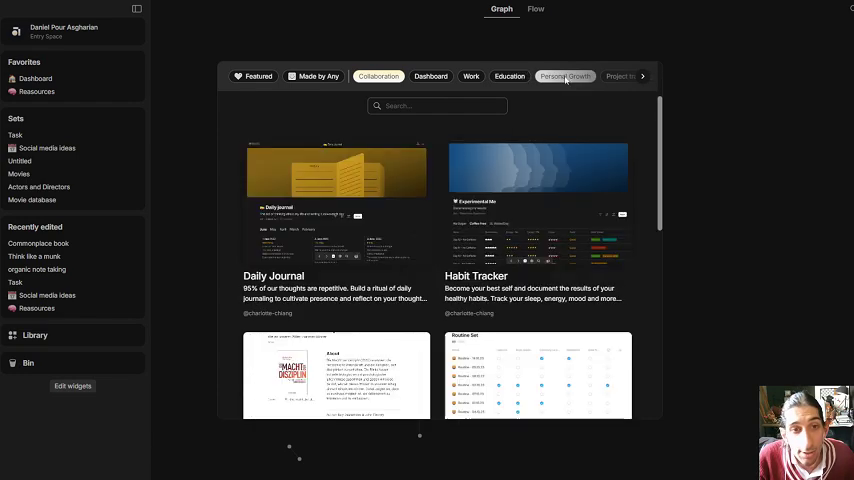
scroll("down", 3)
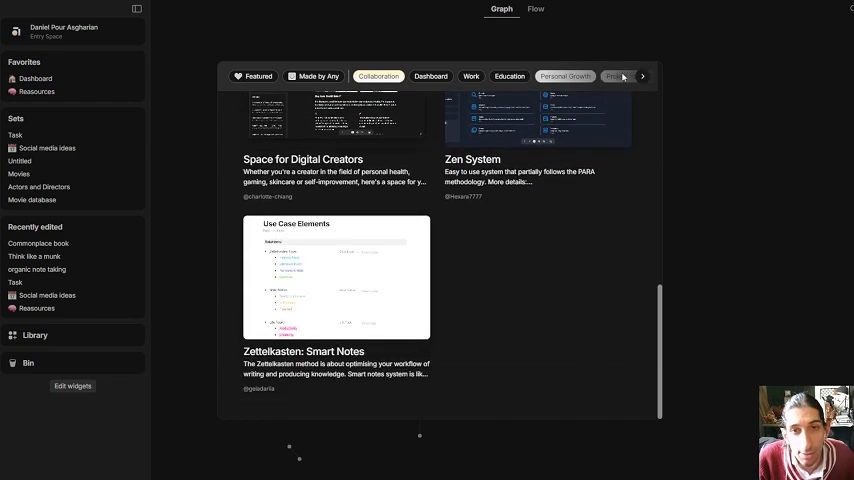
left_click(644, 76)
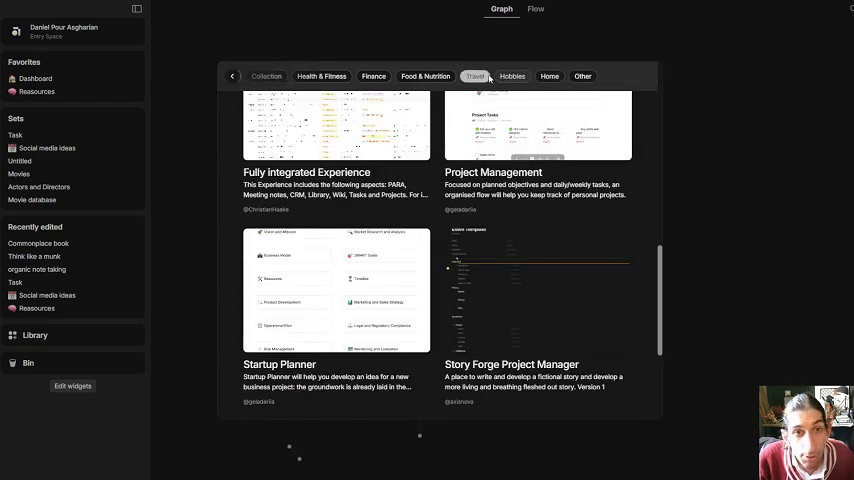
left_click(232, 76)
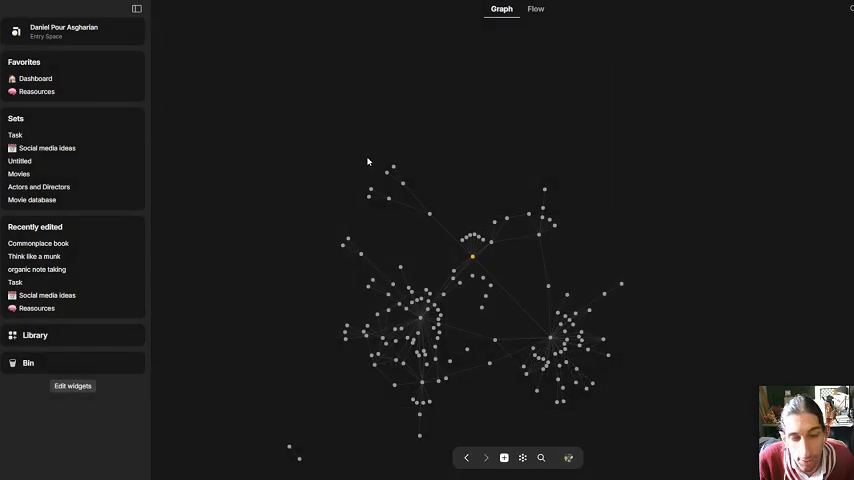
mouse_move(268, 122)
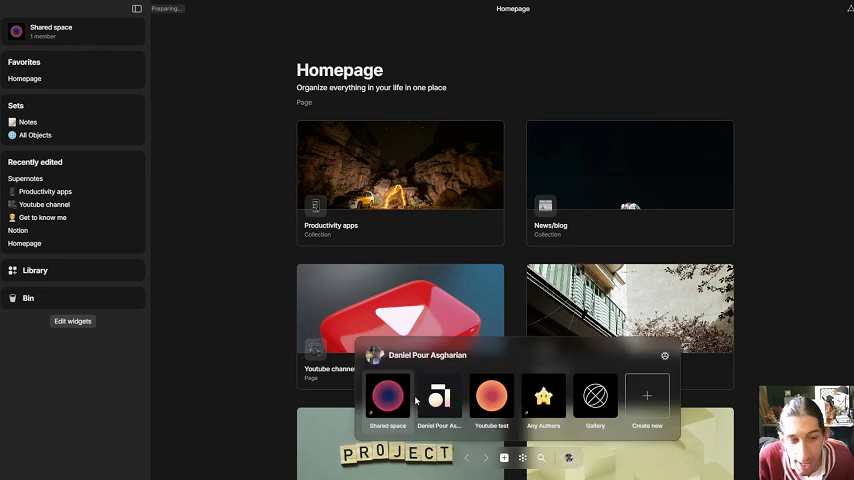
left_click(438, 396)
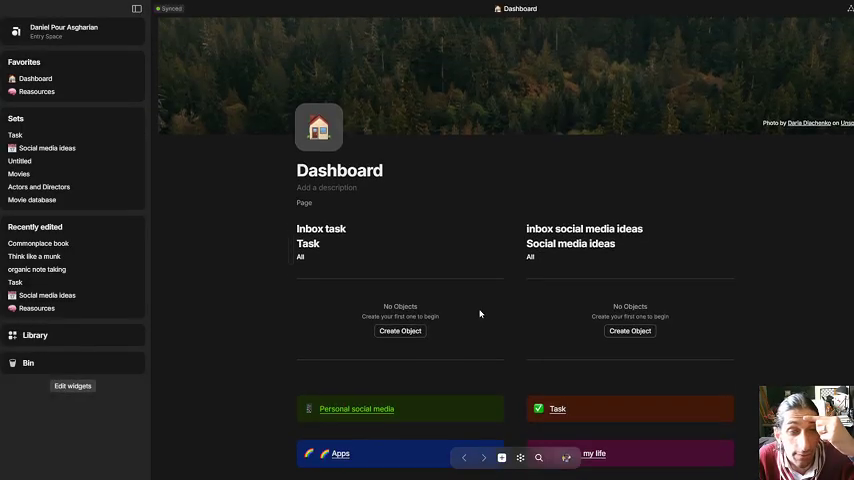
scroll("down", 3)
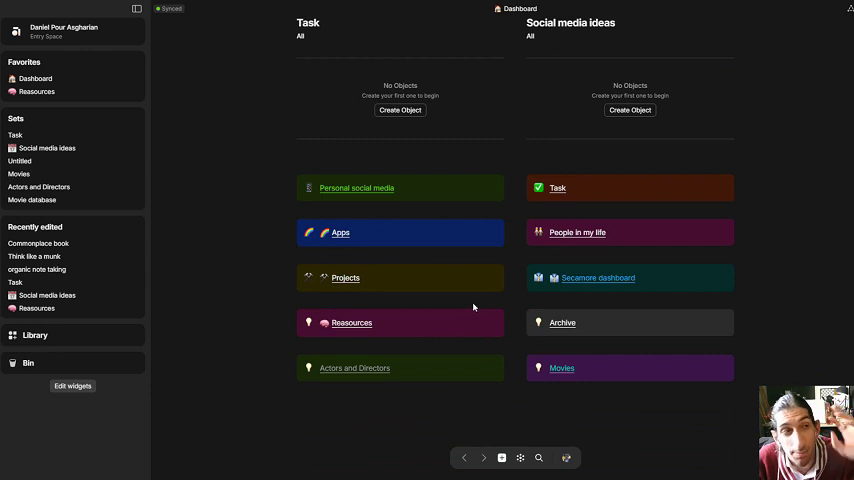
mouse_move(470, 314)
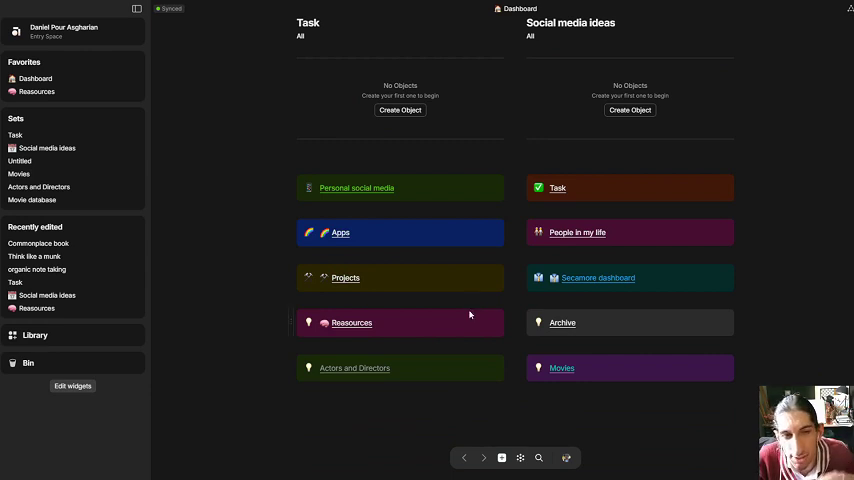
left_click(356, 188)
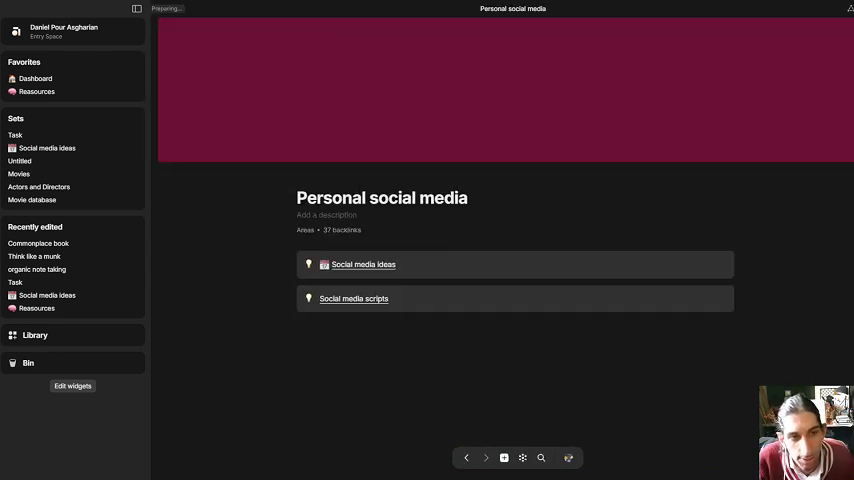
left_click(344, 264)
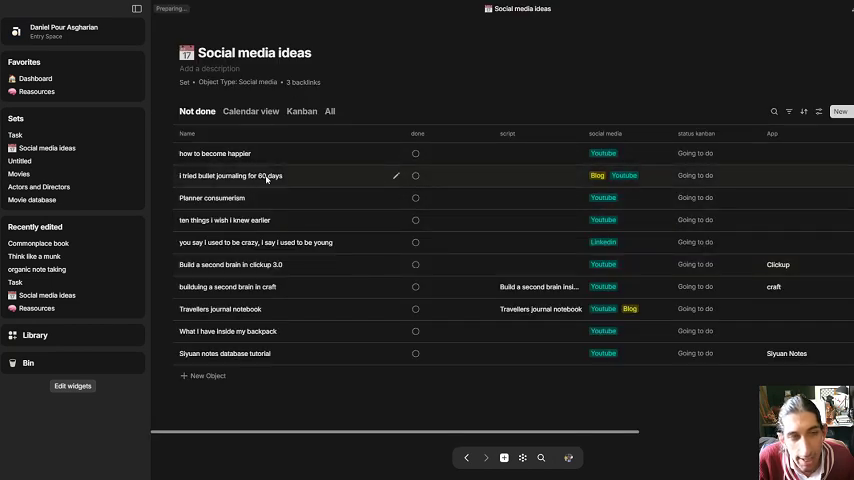
left_click(250, 112)
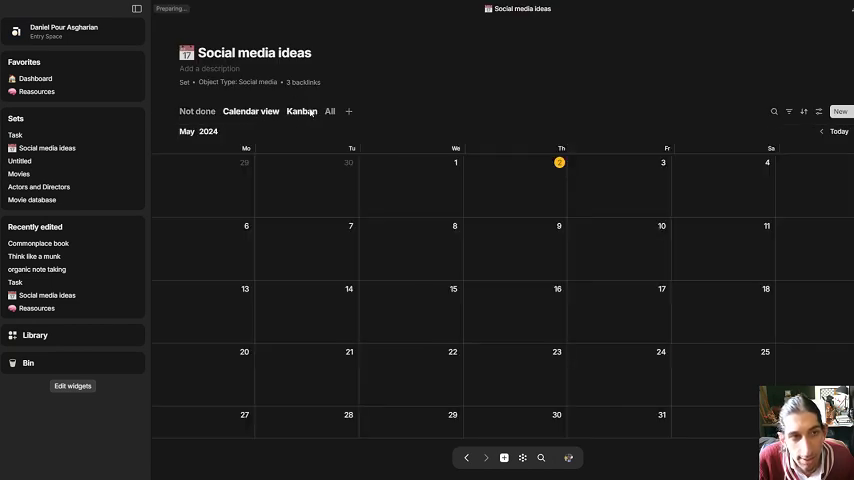
left_click(36, 78)
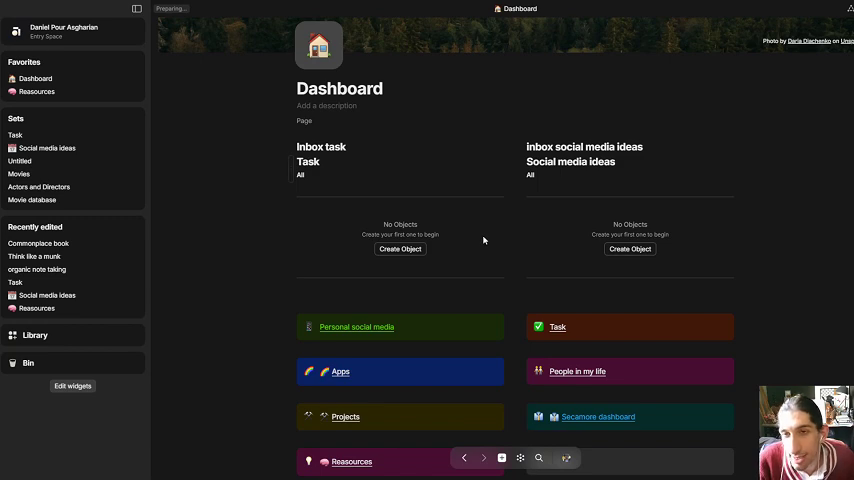
scroll("down", 3)
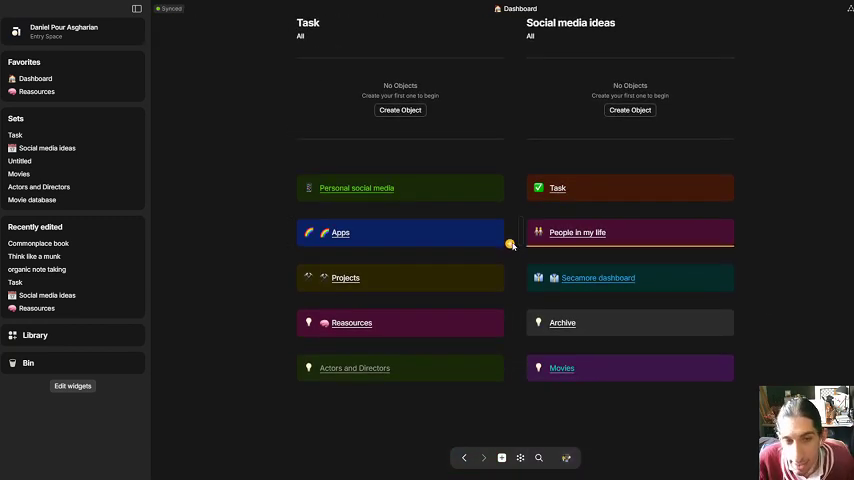
mouse_move(410, 244)
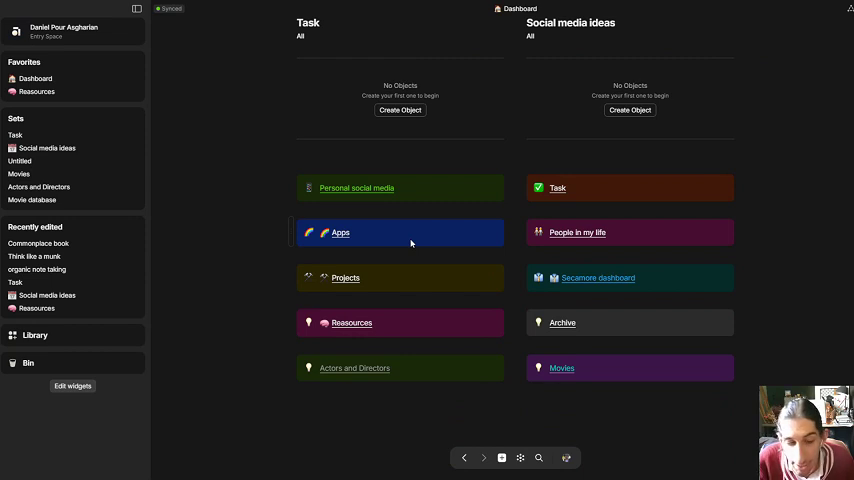
scroll("up", 3)
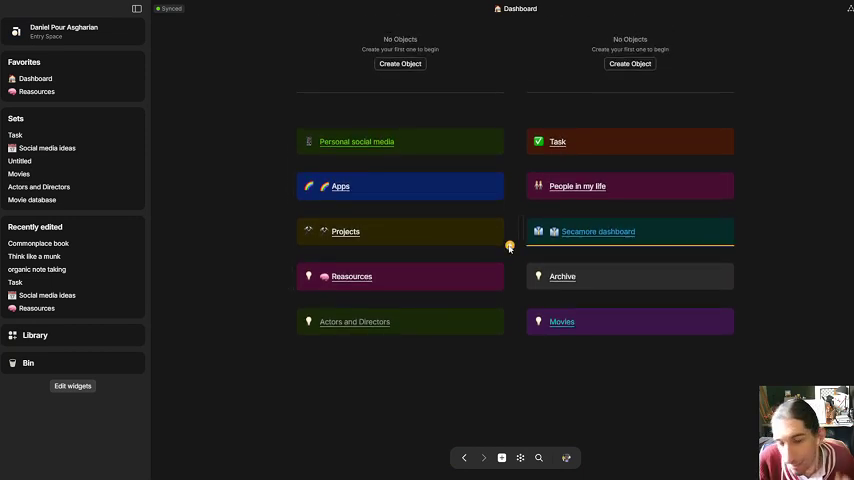
scroll("up", 3)
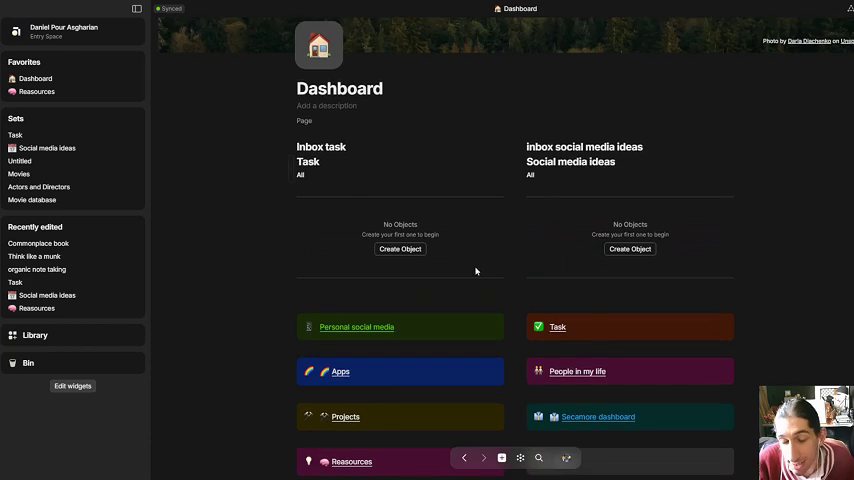
mouse_move(452, 238)
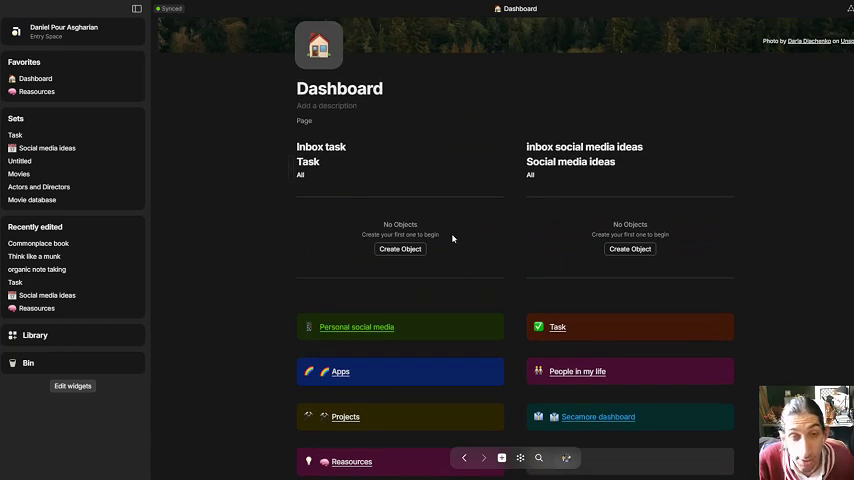
scroll("up", 3)
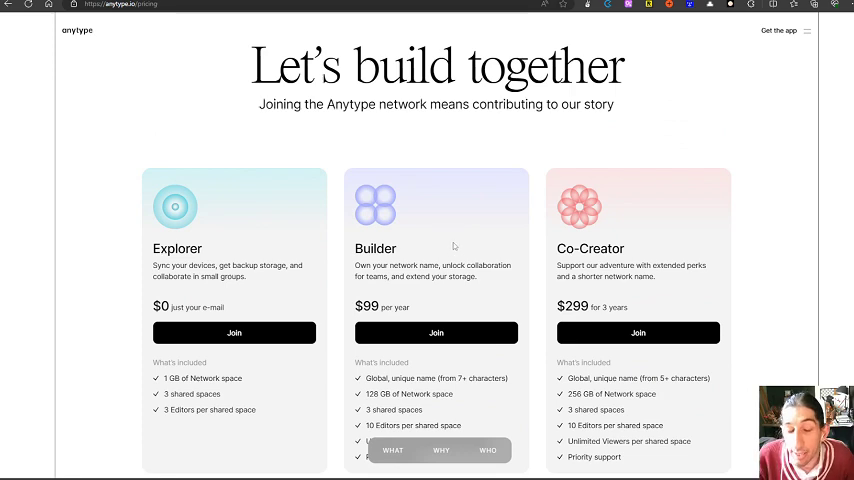
- Scroll through the Explorer, Builder and Co-Creator plan cards to review their network space and editor limits
scroll("down", 3)
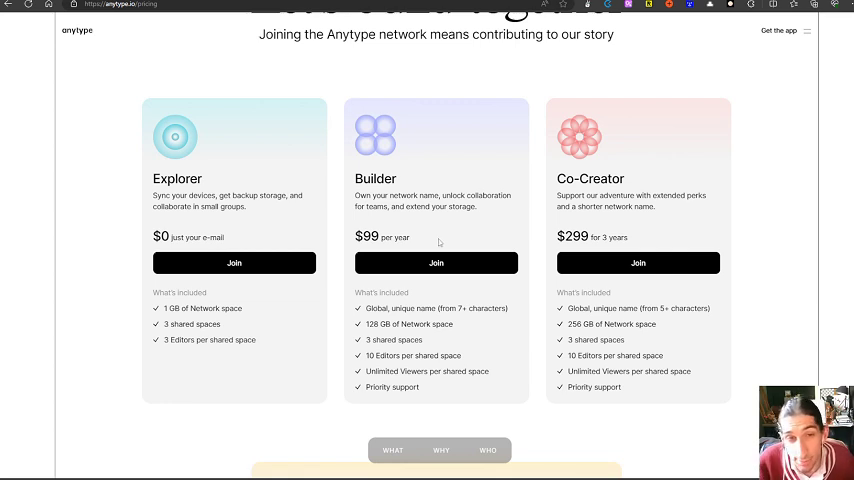
mouse_move(462, 218)
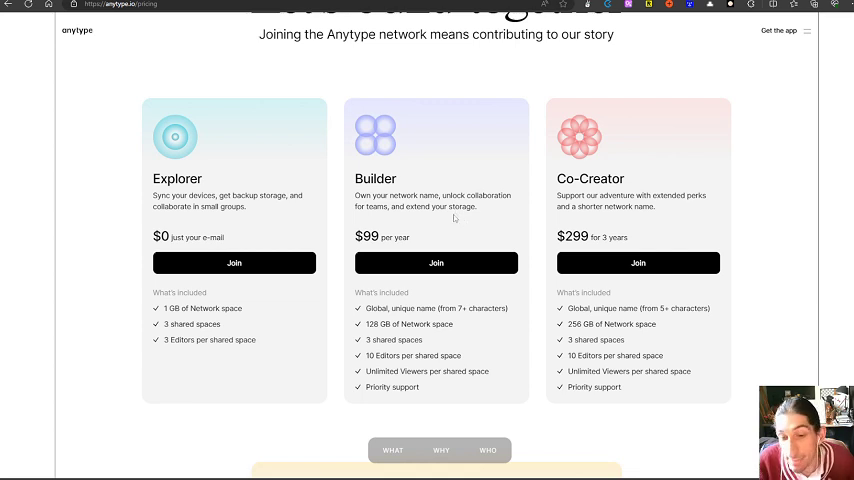
mouse_move(350, 306)
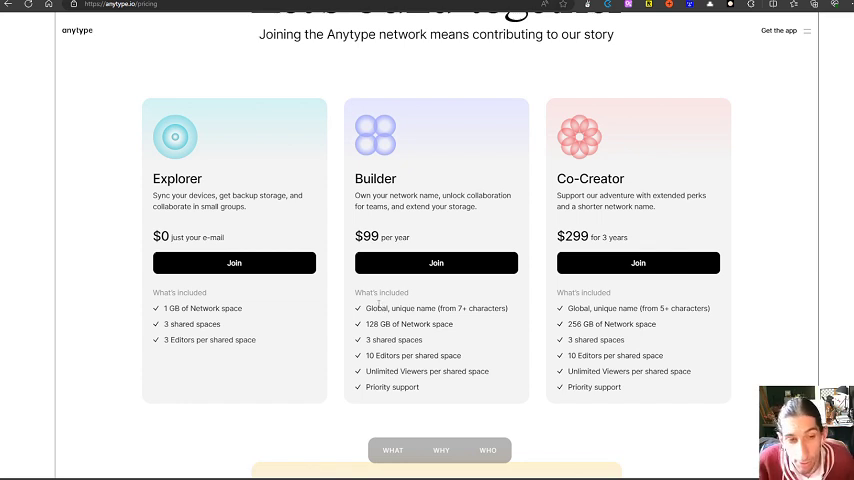
mouse_move(284, 280)
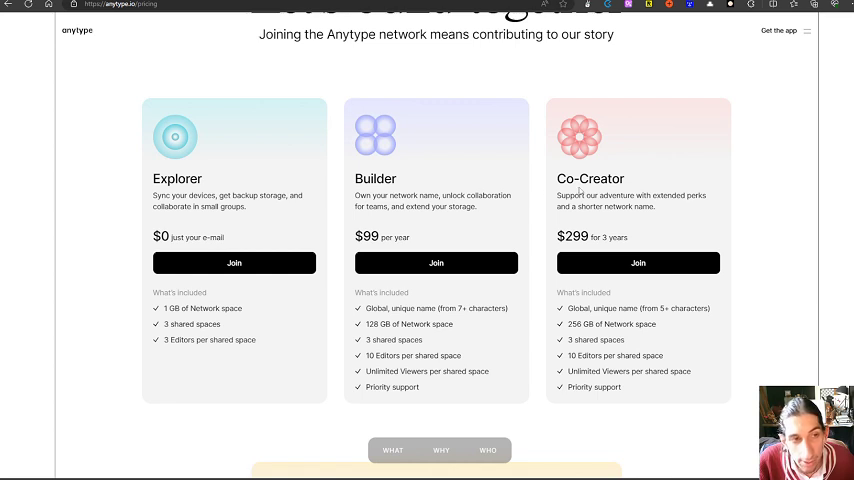
mouse_move(290, 164)
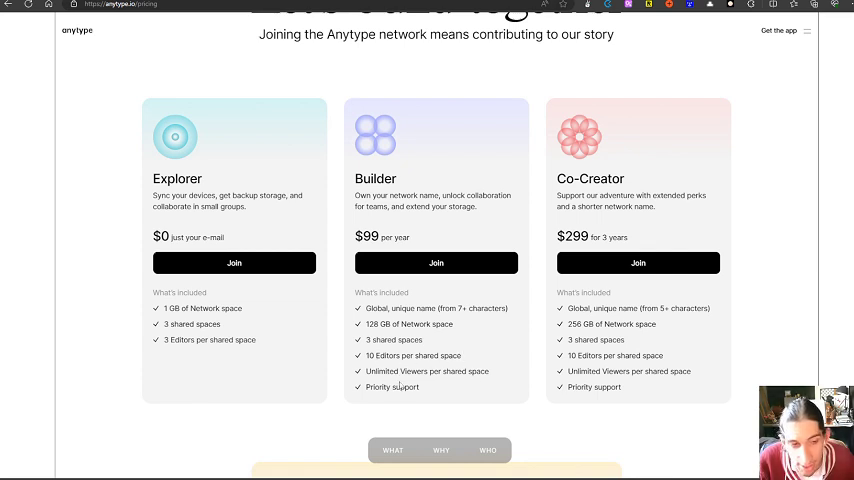
mouse_move(560, 208)
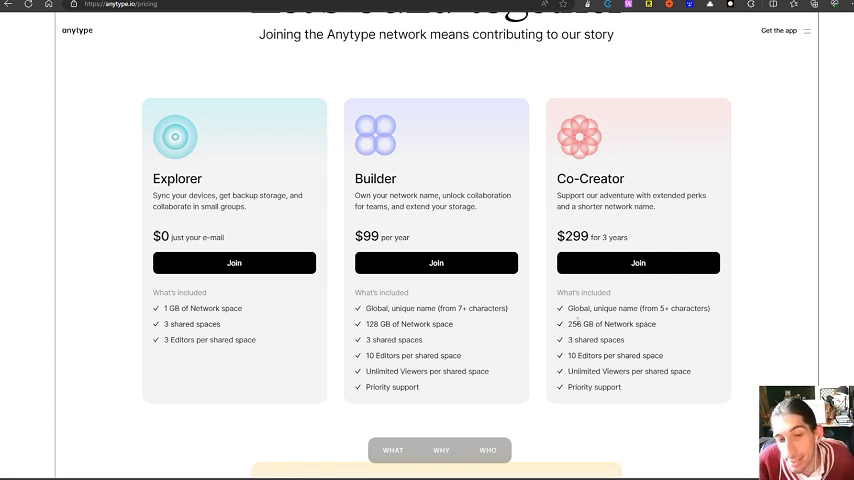
mouse_move(588, 320)
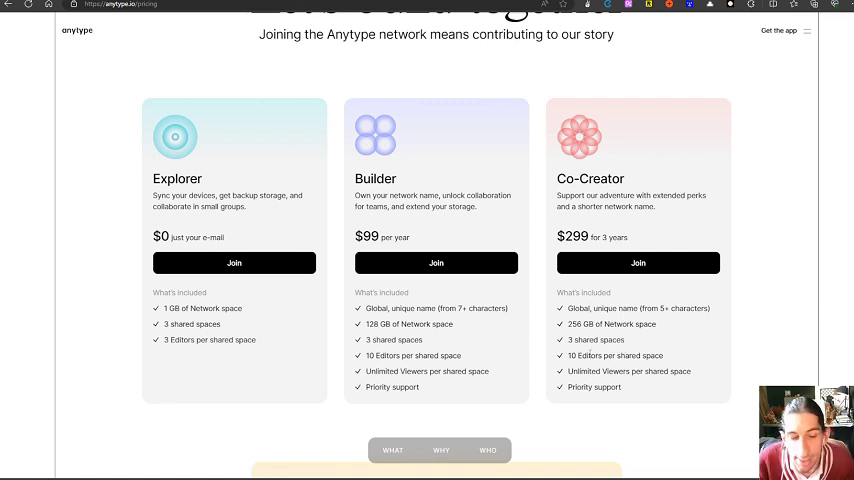
scroll("up", 3)
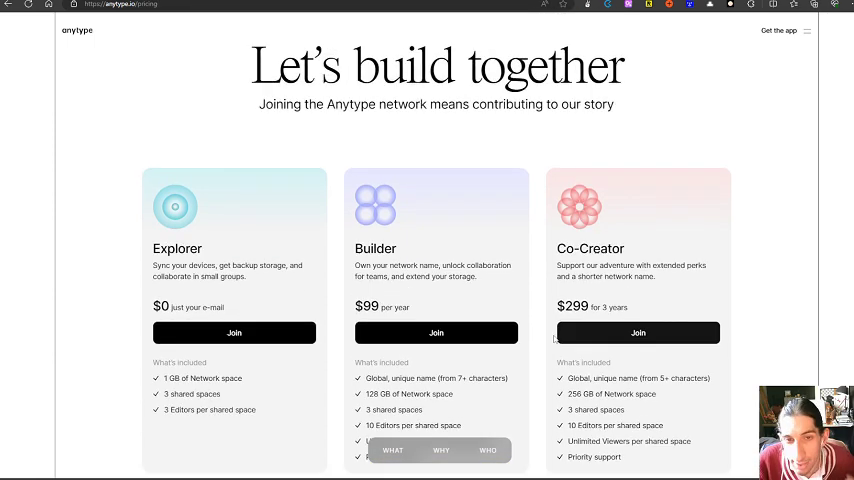
scroll("down", 3)
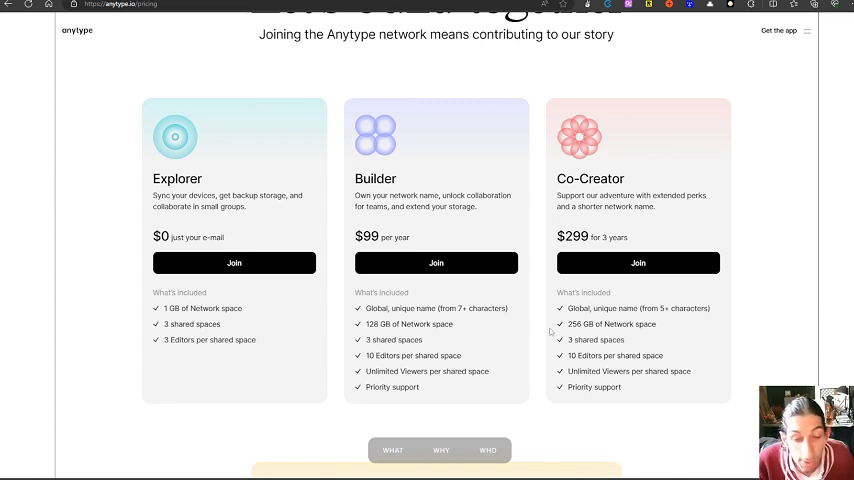
mouse_move(320, 362)
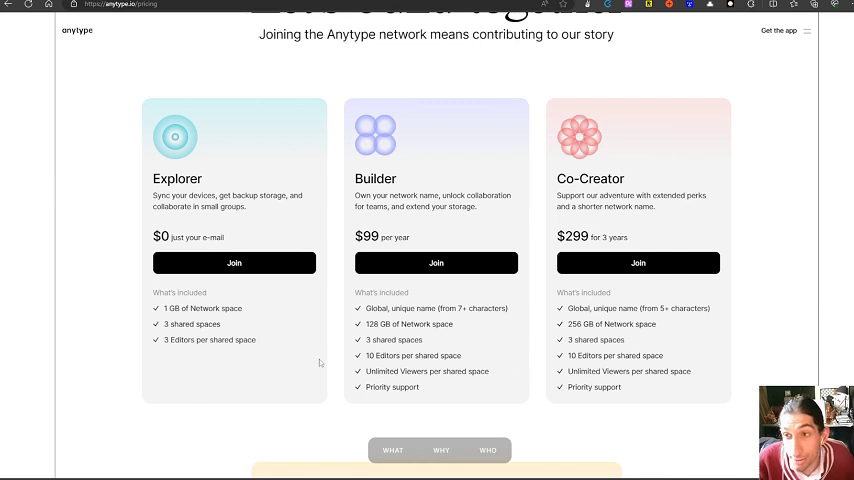
mouse_move(248, 352)
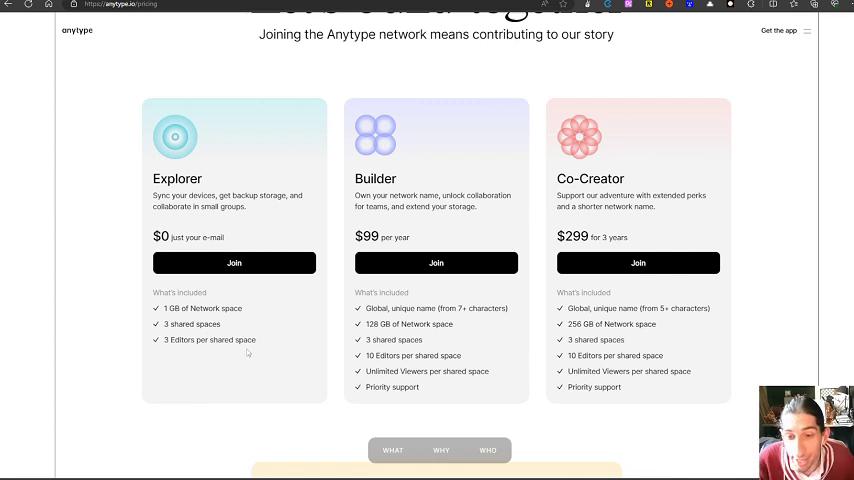
mouse_move(240, 350)
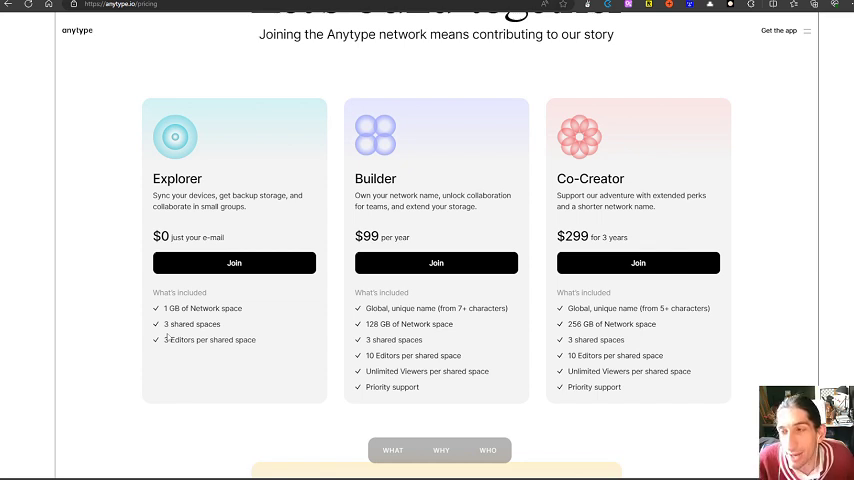
mouse_move(118, 332)
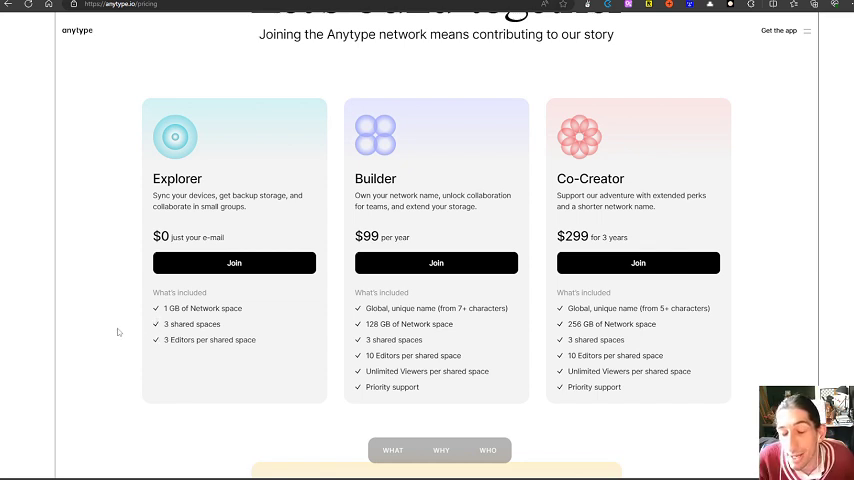
mouse_move(100, 340)
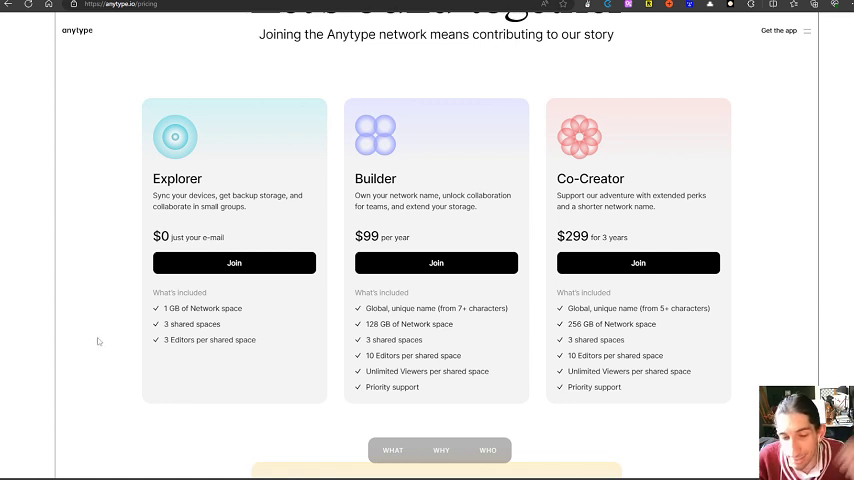